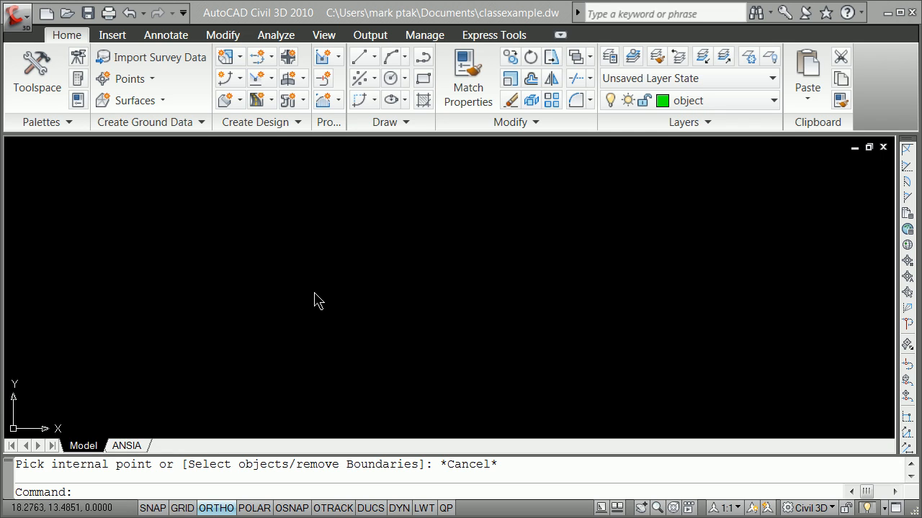
mouse_move(270, 334)
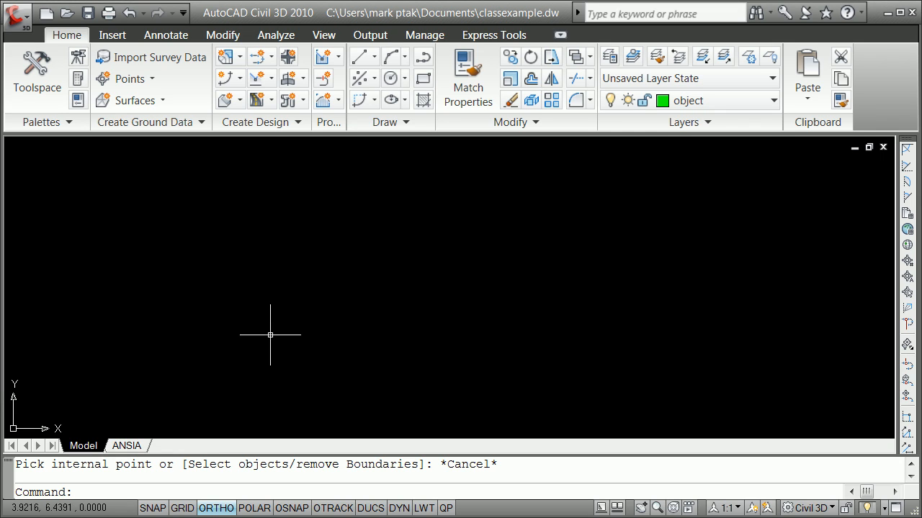
mouse_move(332, 339)
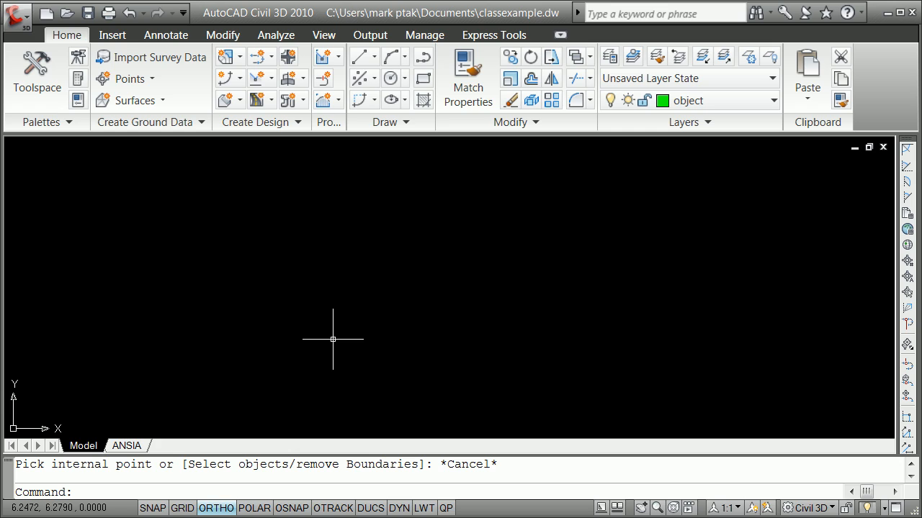
mouse_move(354, 276)
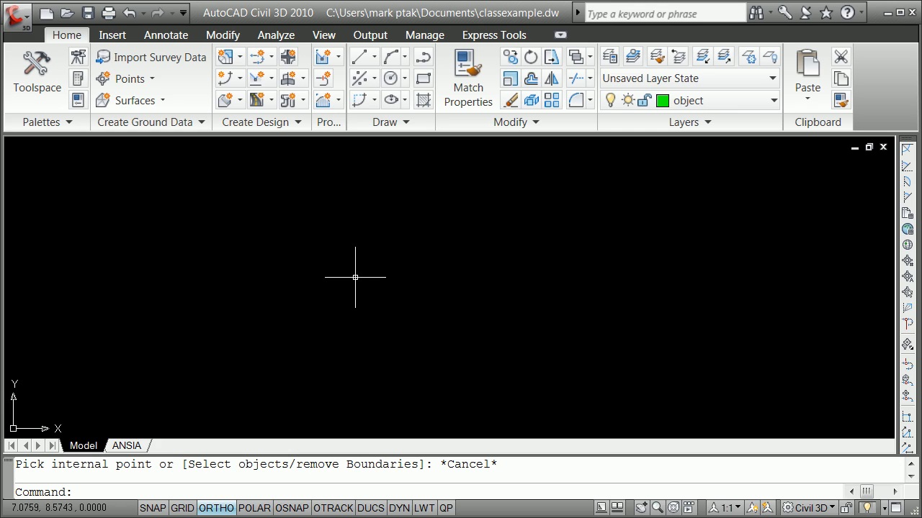
mouse_move(262, 224)
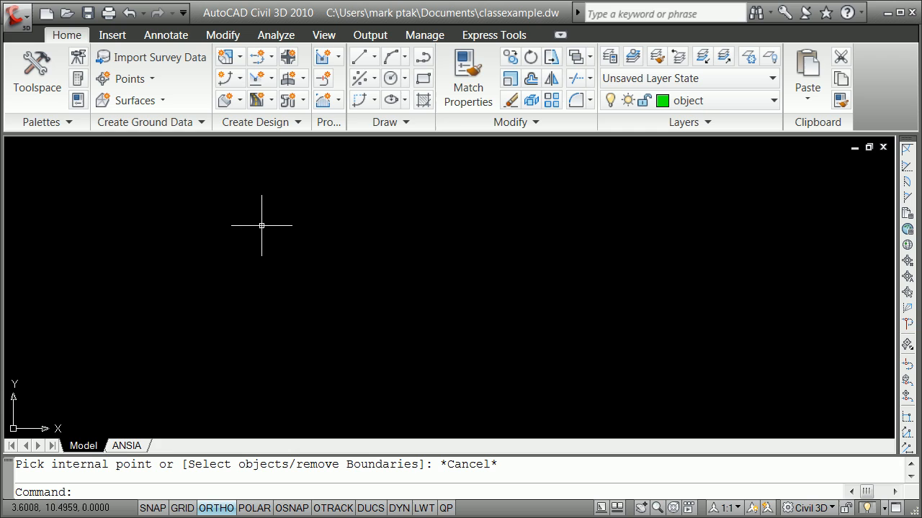
mouse_move(325, 251)
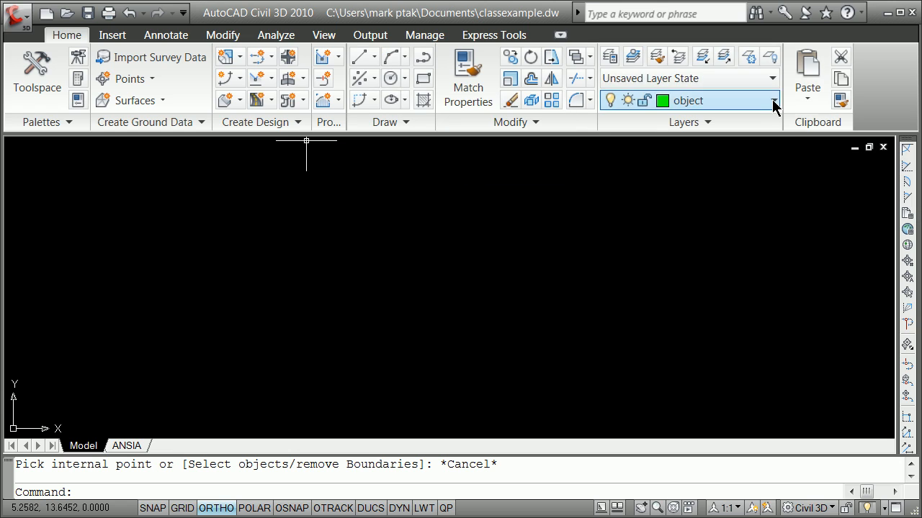
Make 'view' the current layer from the Layers dropdown
click(774, 101)
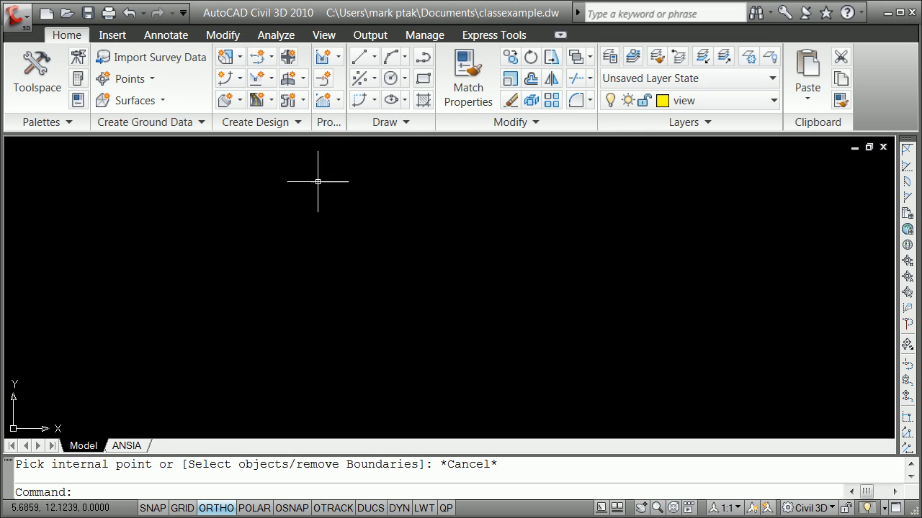
mouse_move(585, 409)
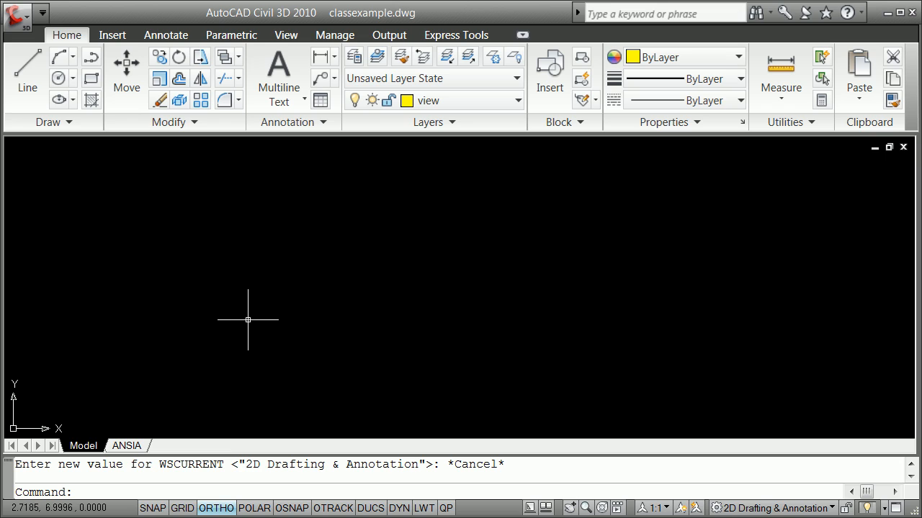
mouse_move(98, 118)
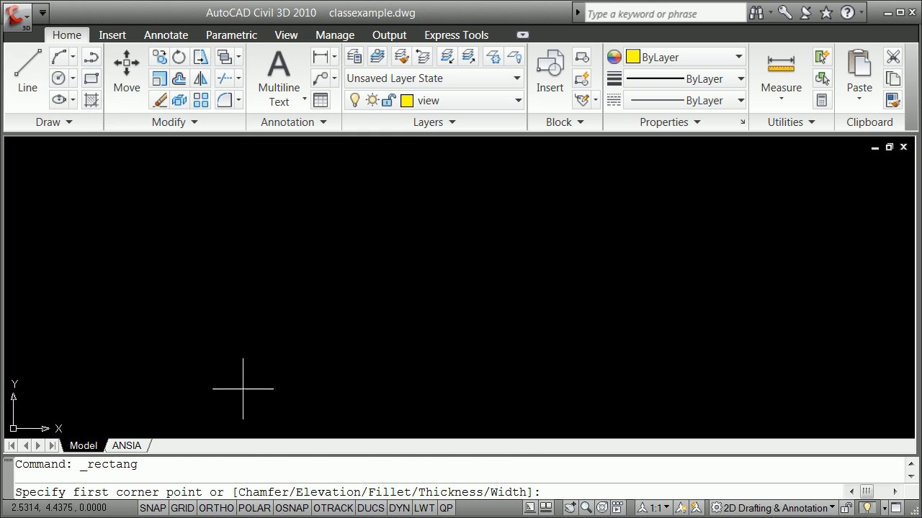
Draw a 6 by 6 rectangle from a lower-left corner using relative coordinates @6,6
click(233, 389)
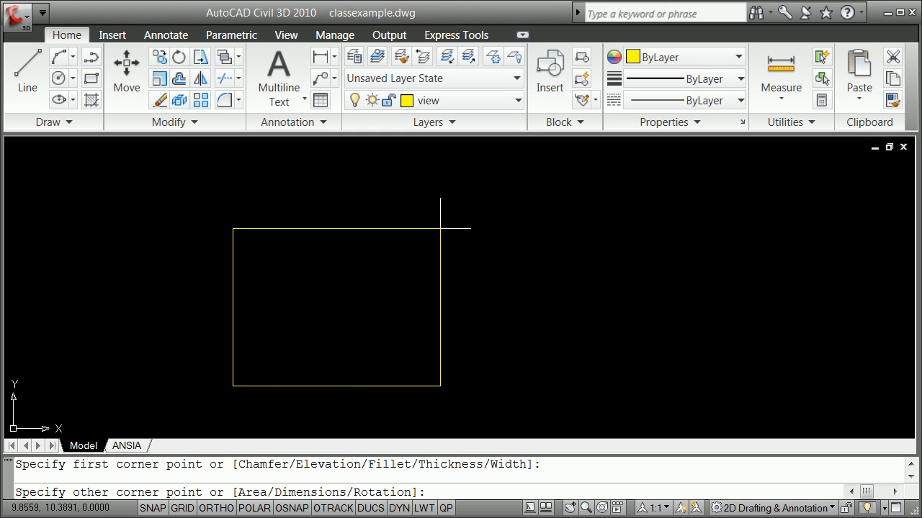
text(@6,6)
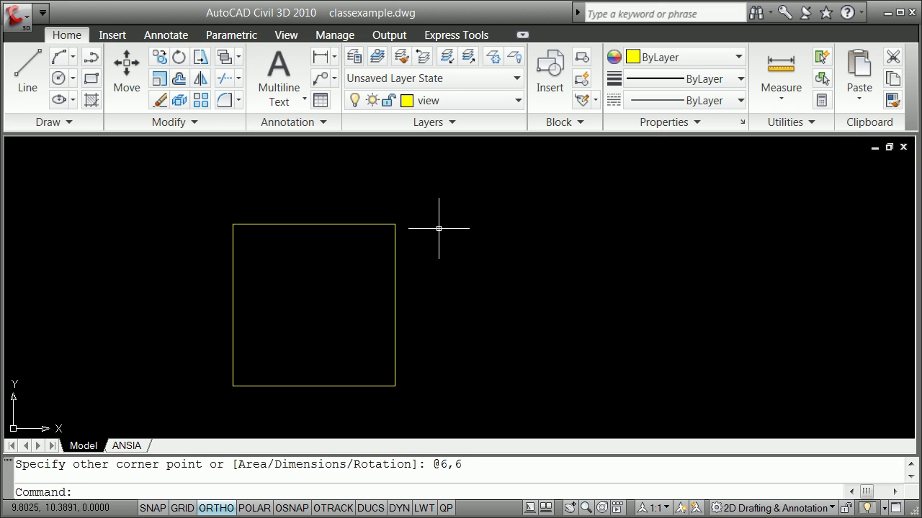
mouse_move(391, 223)
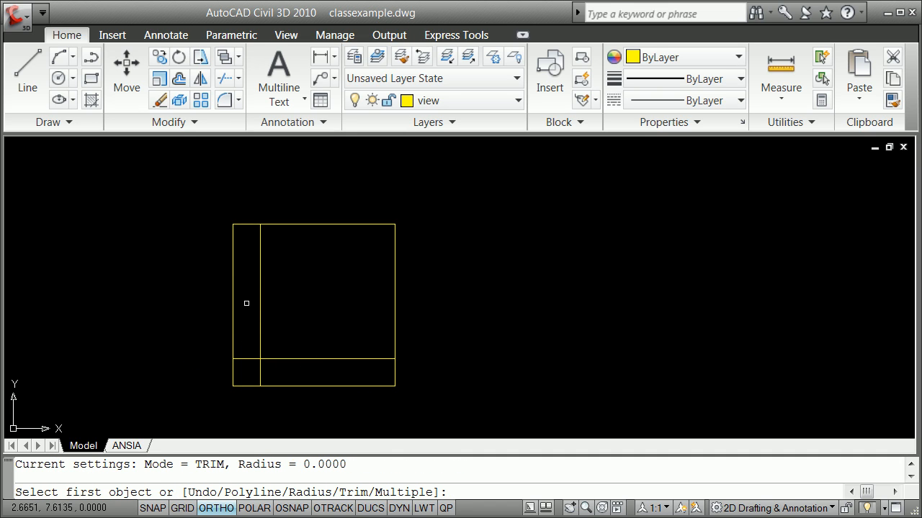
mouse_move(273, 328)
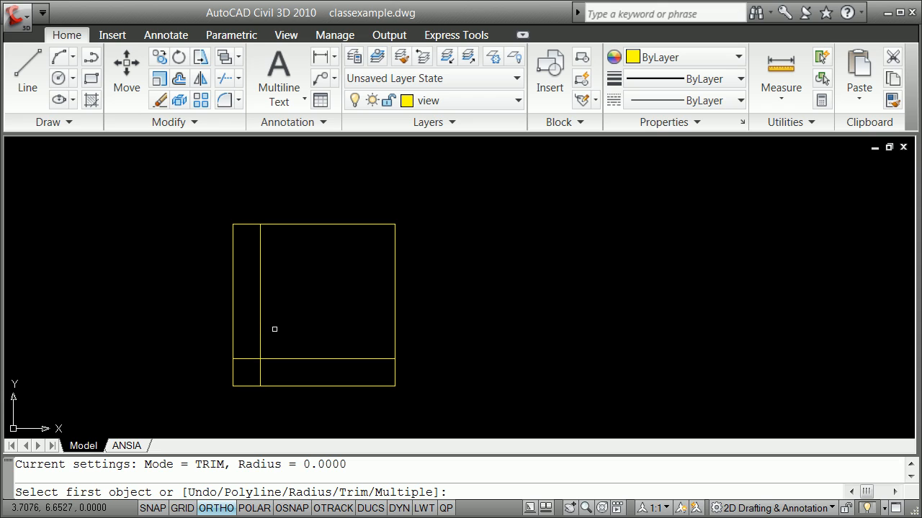
mouse_move(286, 334)
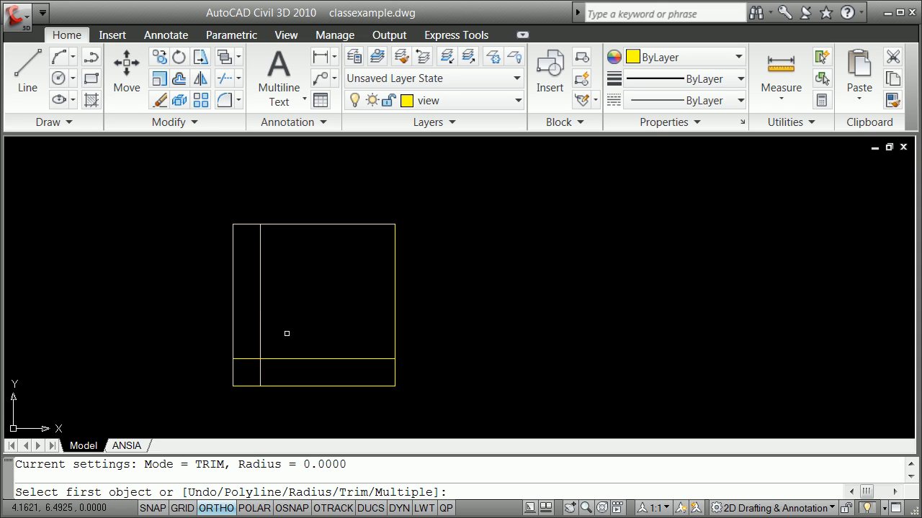
mouse_move(283, 352)
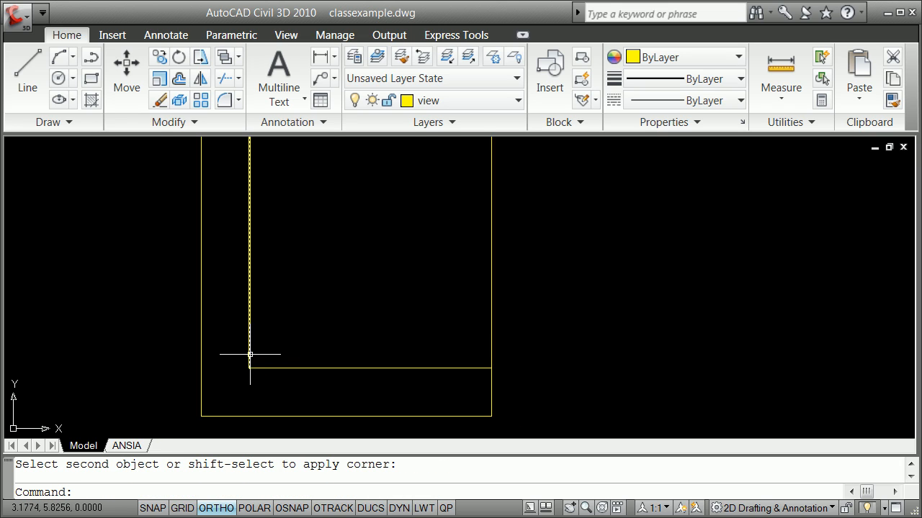
mouse_move(249, 353)
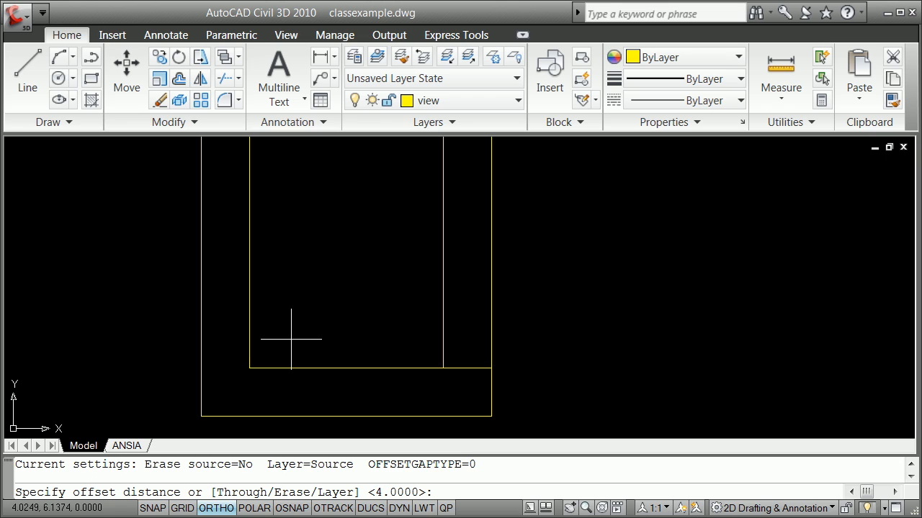
Offset the square's edges inward and fillet the inner lines into a clean corner
text(2)
text(f)
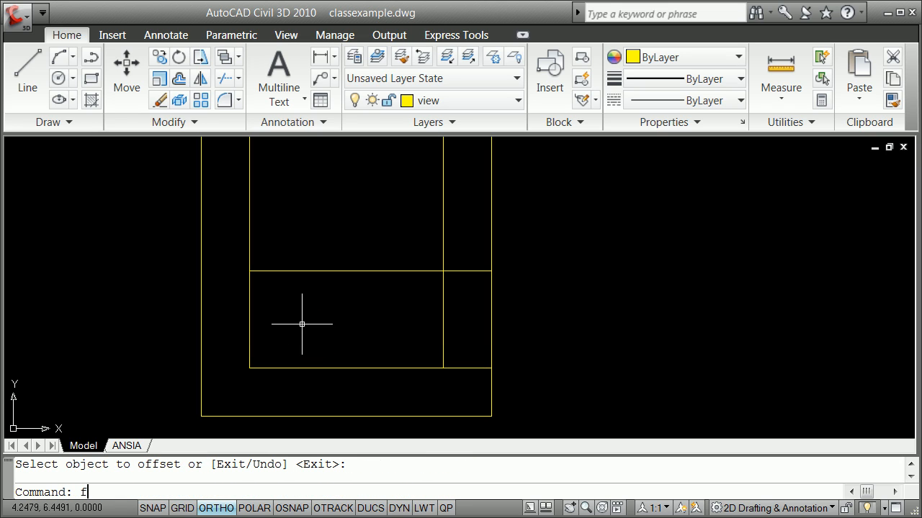
key(Return)
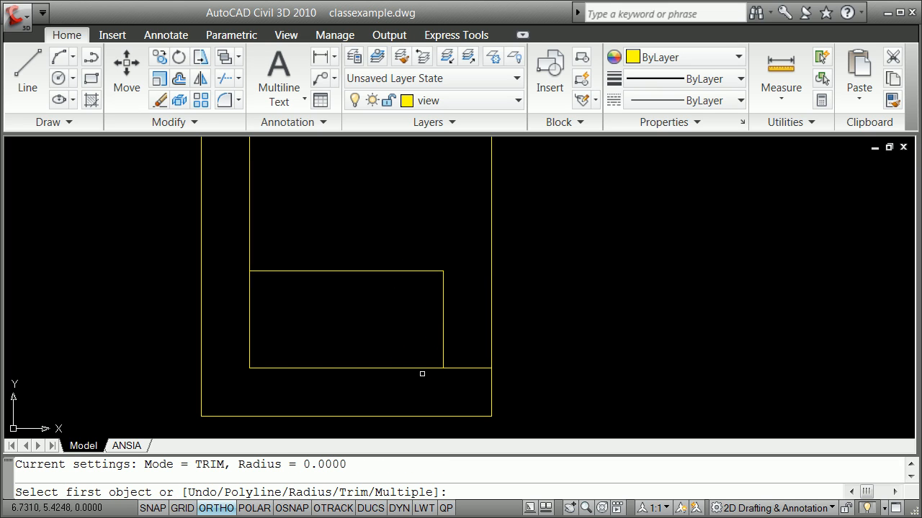
click(440, 343)
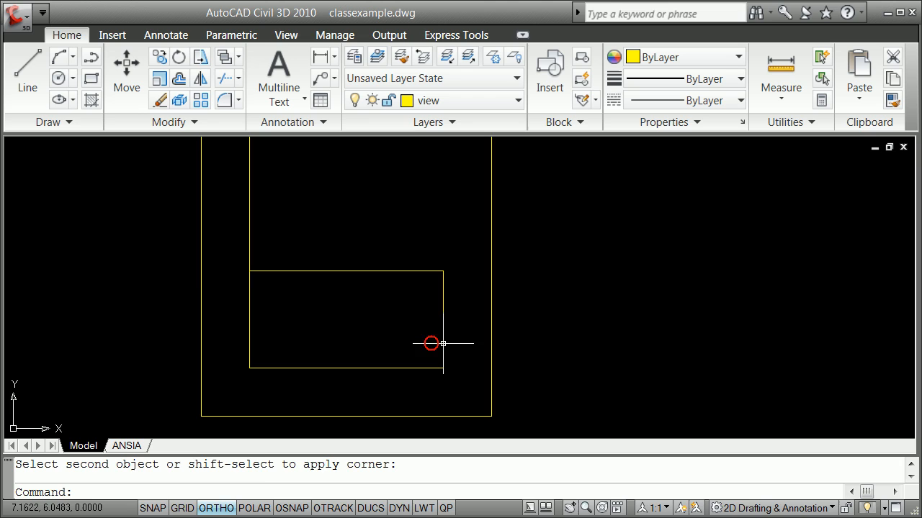
click(432, 343)
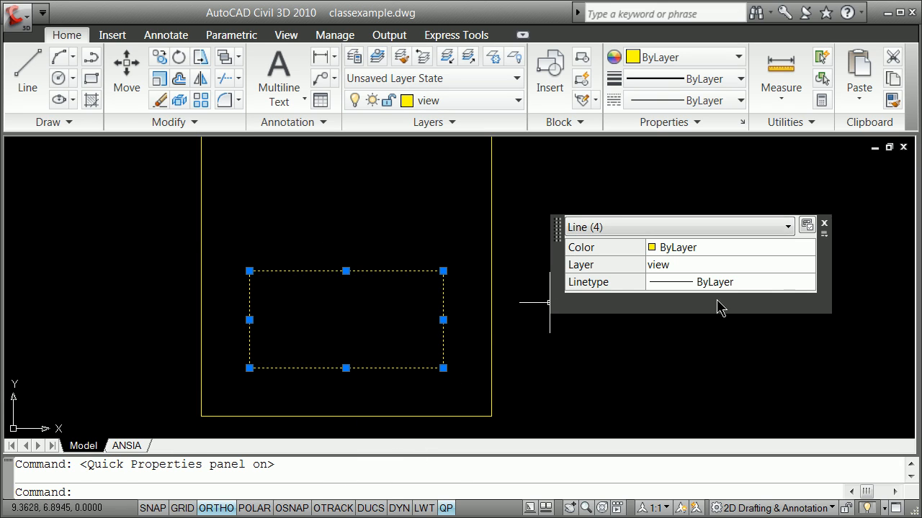
Move the four inner lines to the 'object' layer and make 'object' current
click(809, 265)
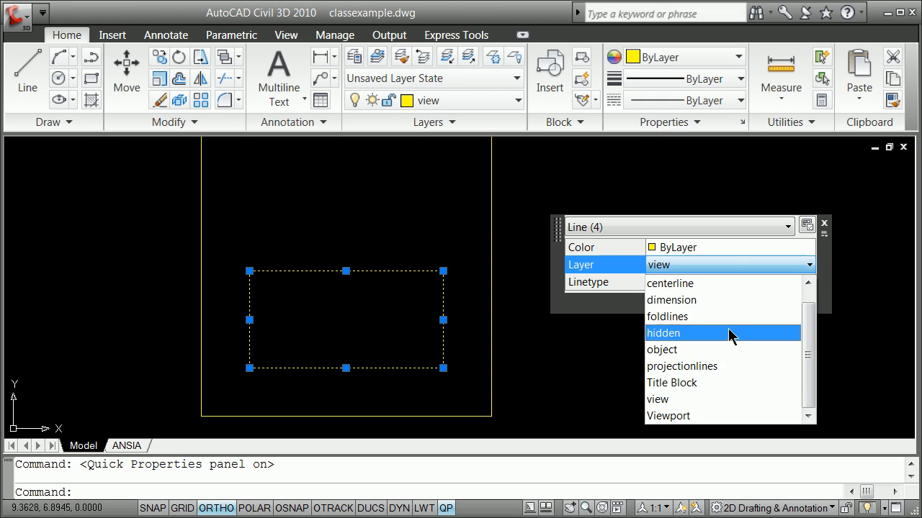
click(661, 350)
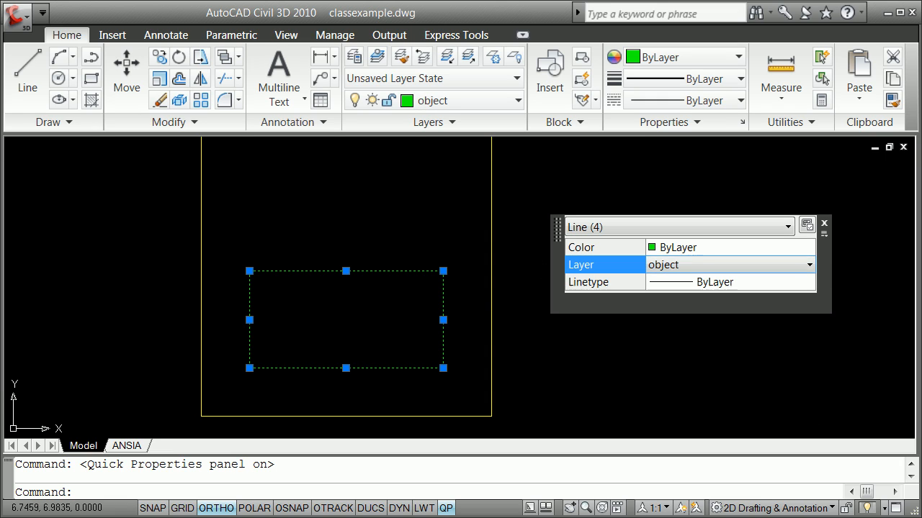
key(Escape)
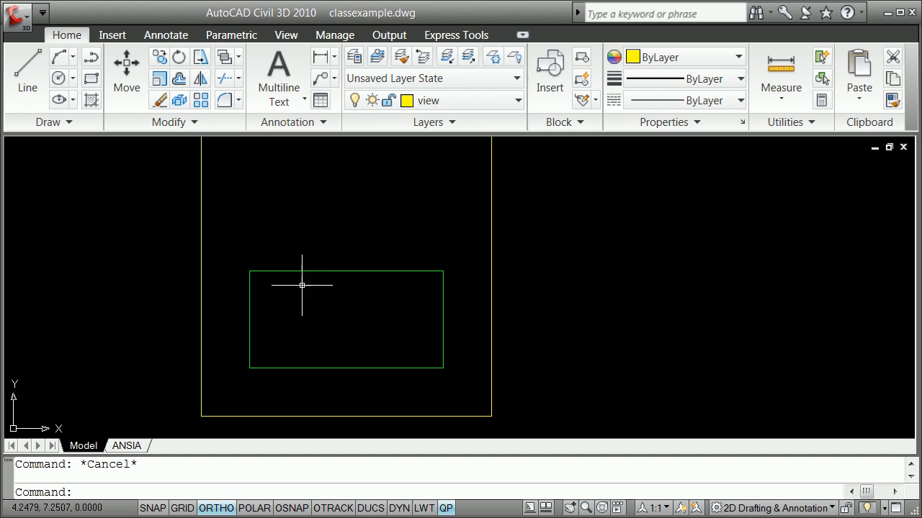
click(517, 99)
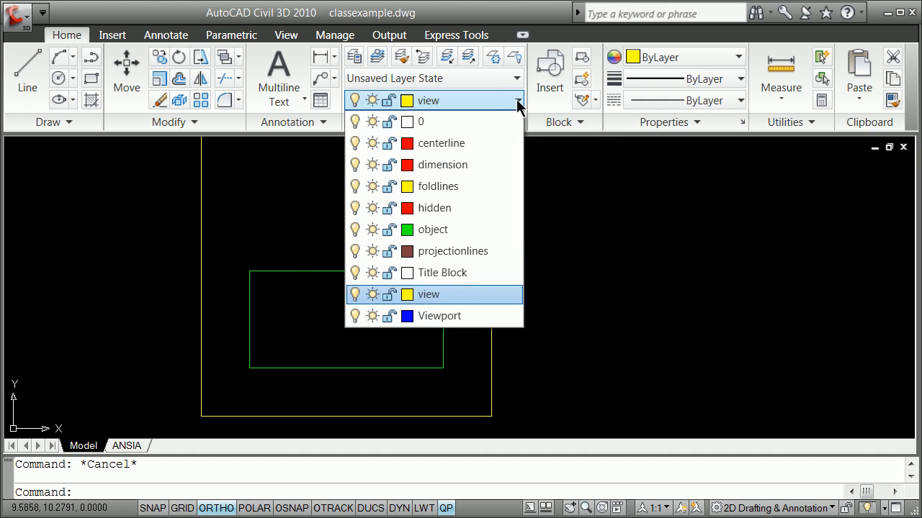
click(432, 229)
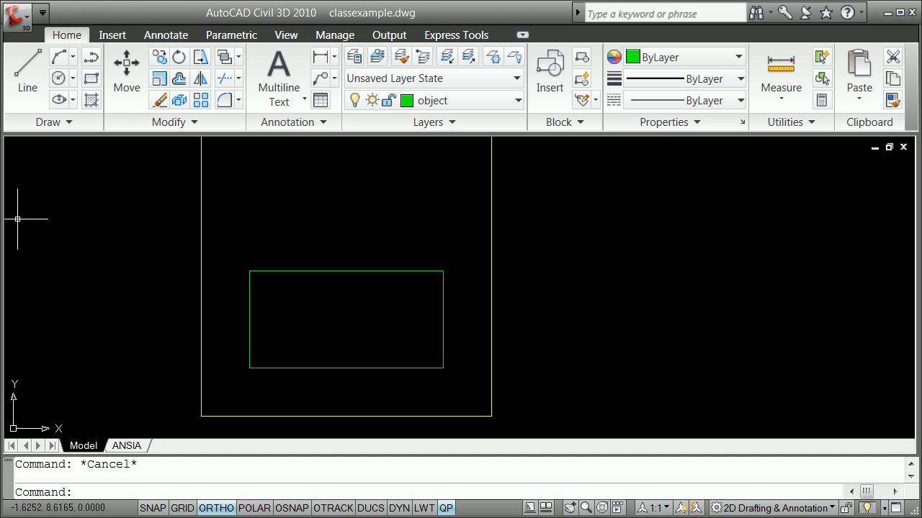
mouse_move(89, 251)
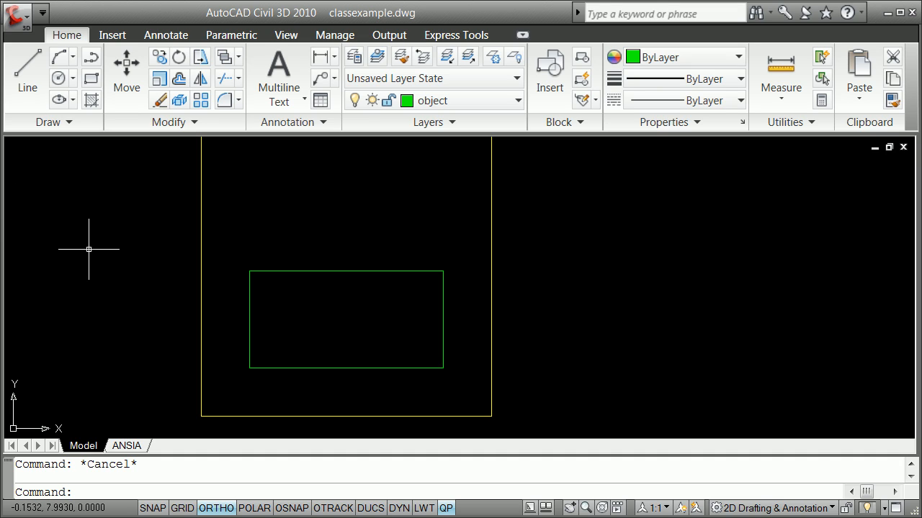
Use -TOOLBAR to bring up the Draw toolbar for docking along the side edges
text(-toolba)
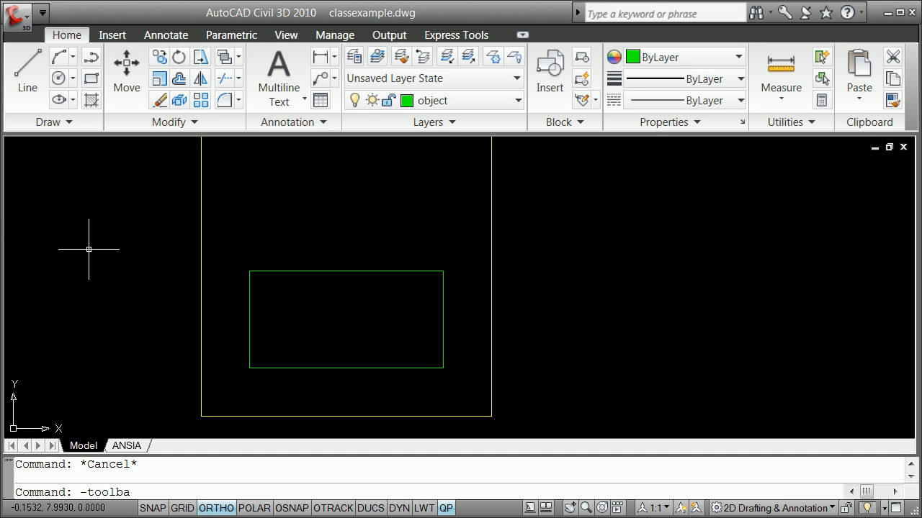
text(dra)
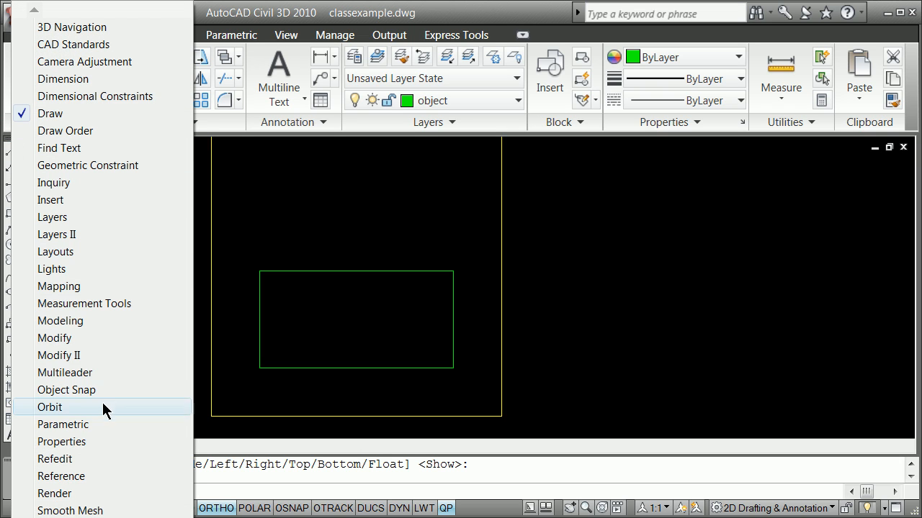
mouse_move(94, 510)
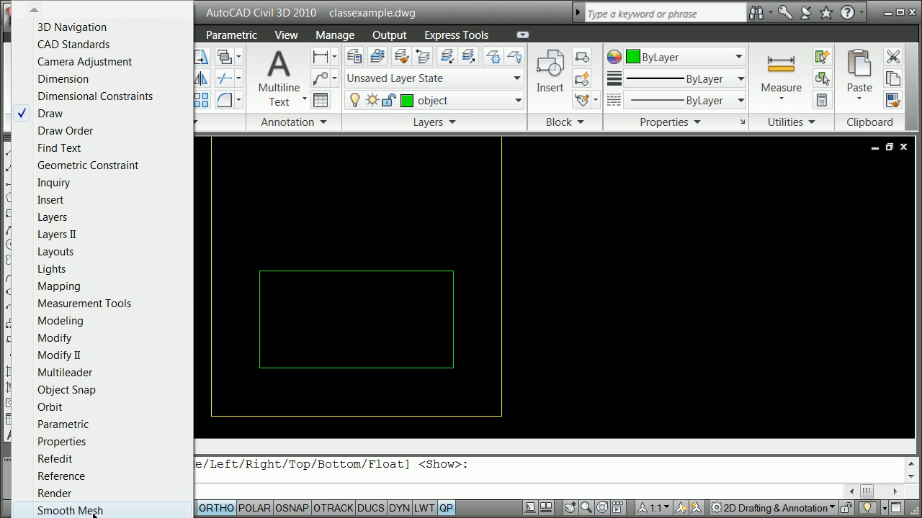
mouse_move(78, 259)
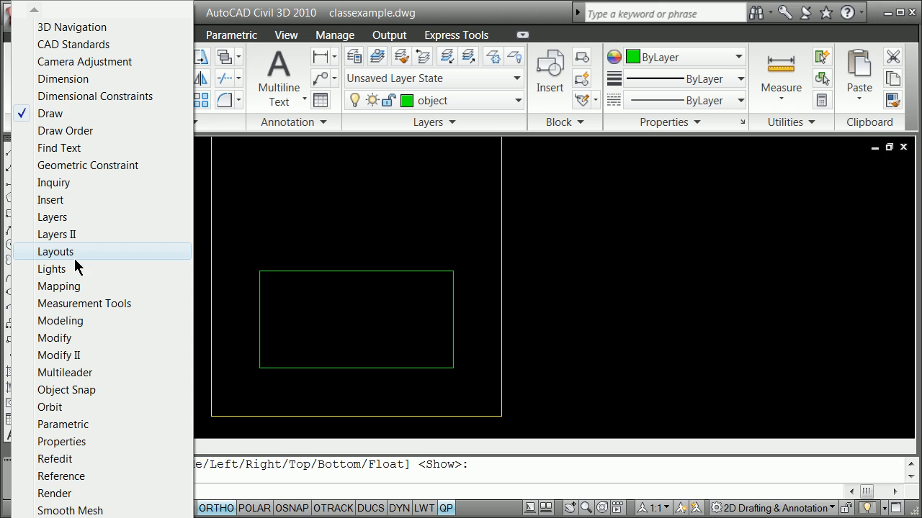
mouse_move(100, 458)
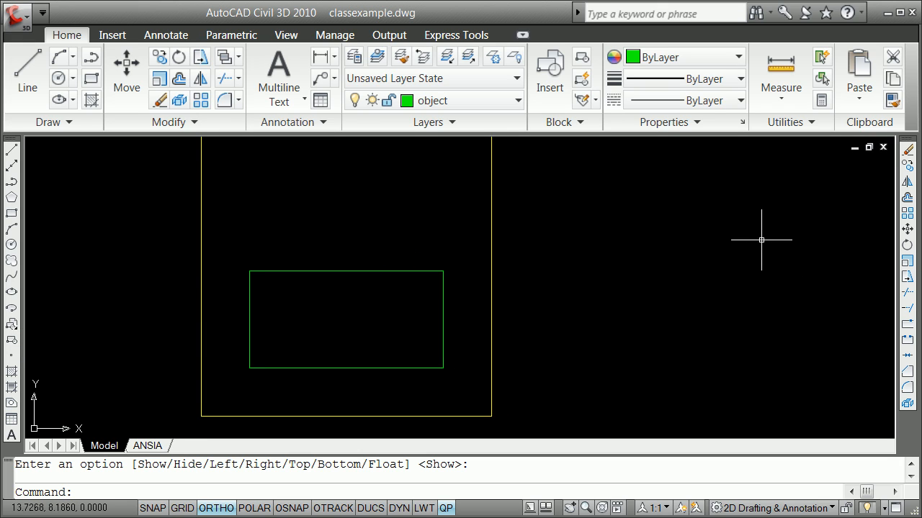
mouse_move(435, 275)
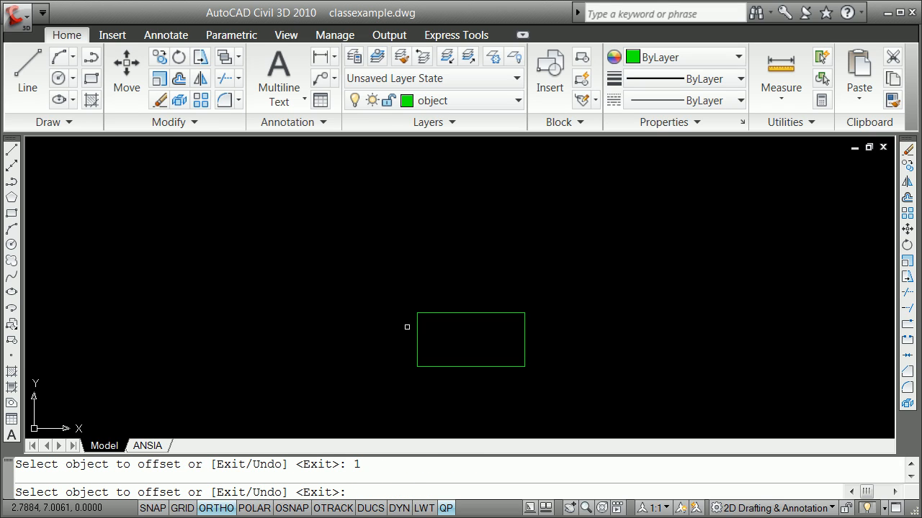
Offset the top and left edges inward by 1 and fillet them into an upper-left corner
click(421, 325)
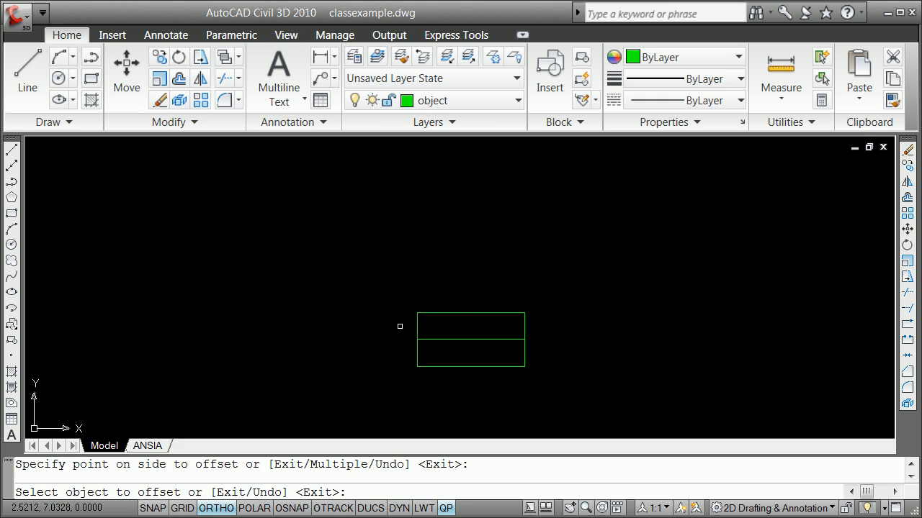
click(400, 325)
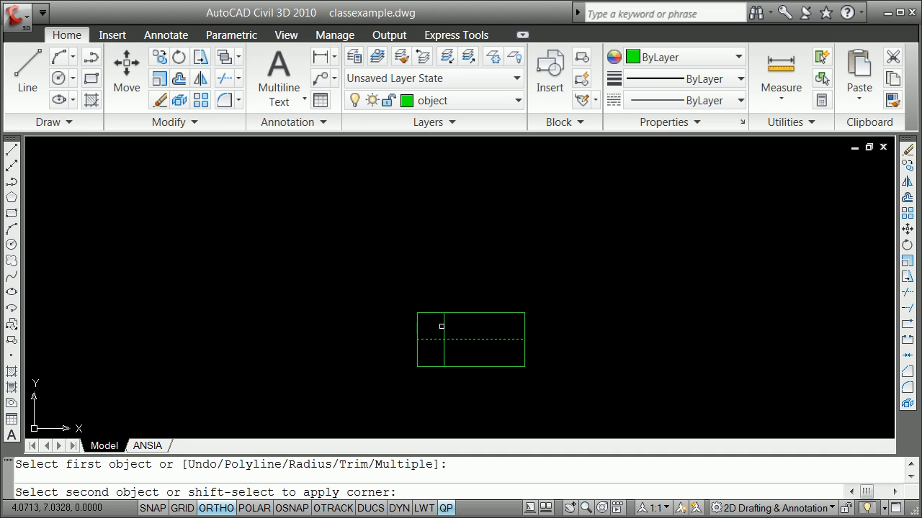
click(461, 318)
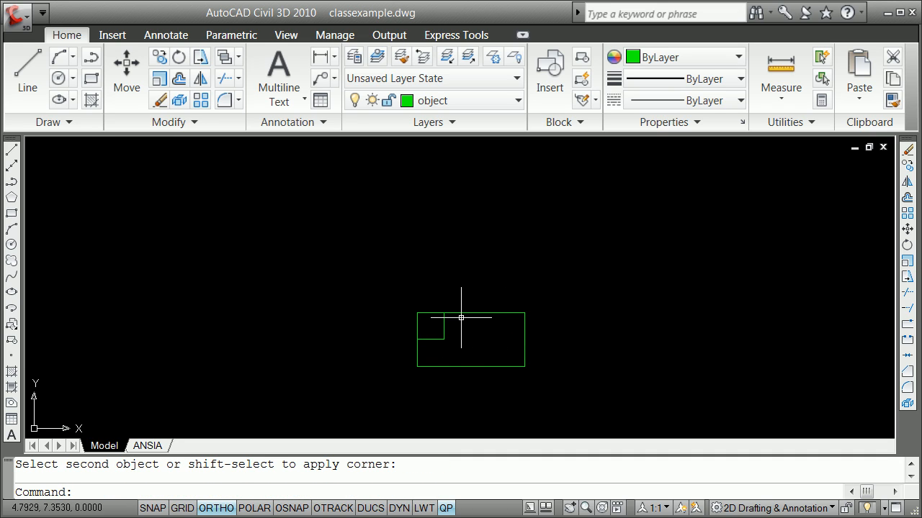
mouse_move(42, 298)
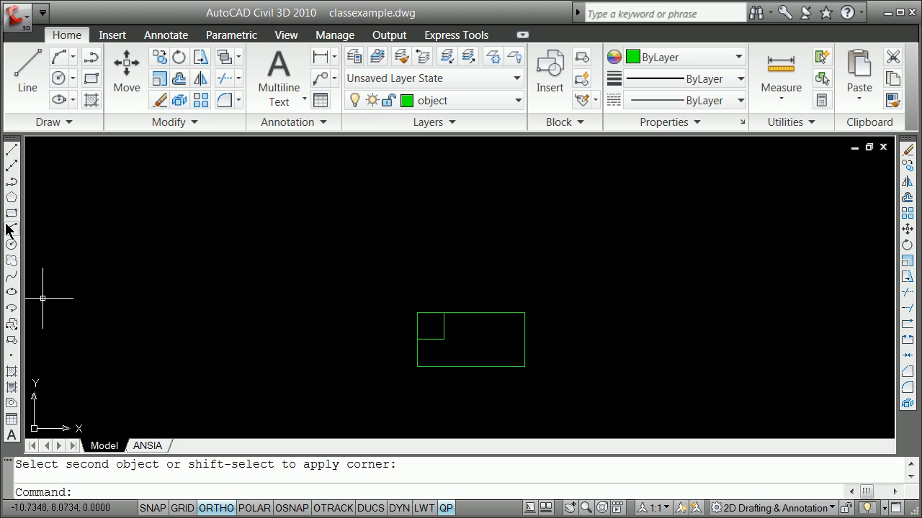
Draw a circle centred by Mid Between 2 Points snap and set its radius to .5
right_click(282, 256)
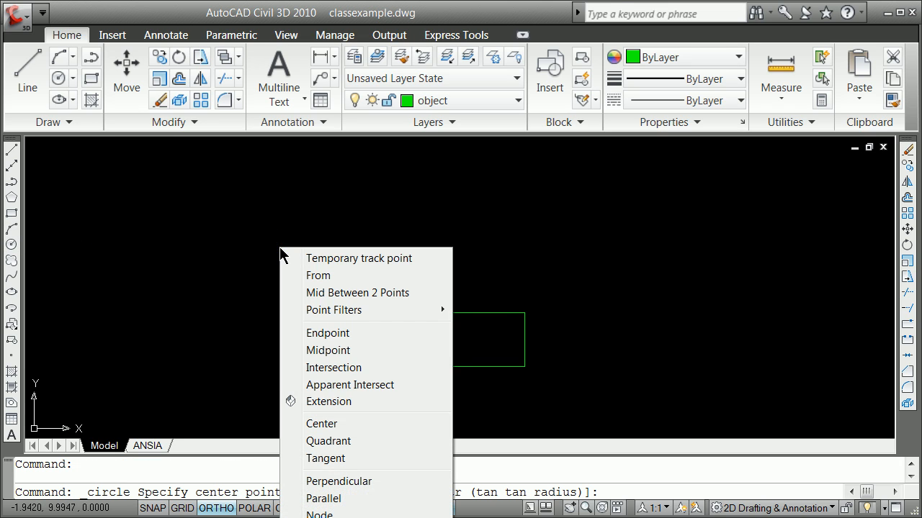
mouse_move(328, 333)
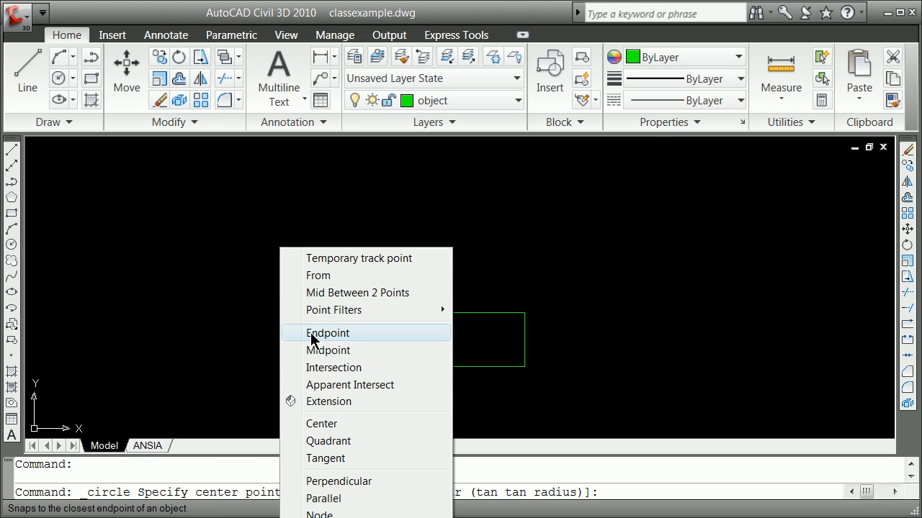
mouse_move(342, 293)
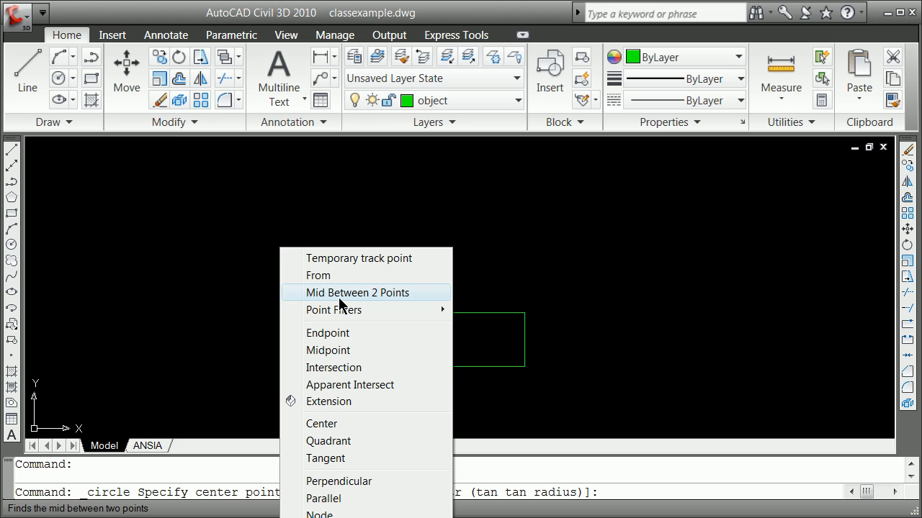
click(357, 292)
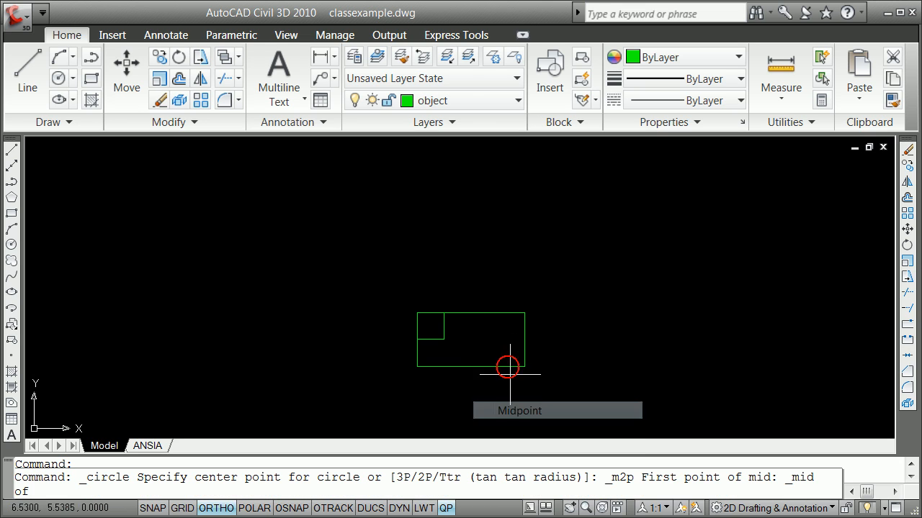
right_click(477, 343)
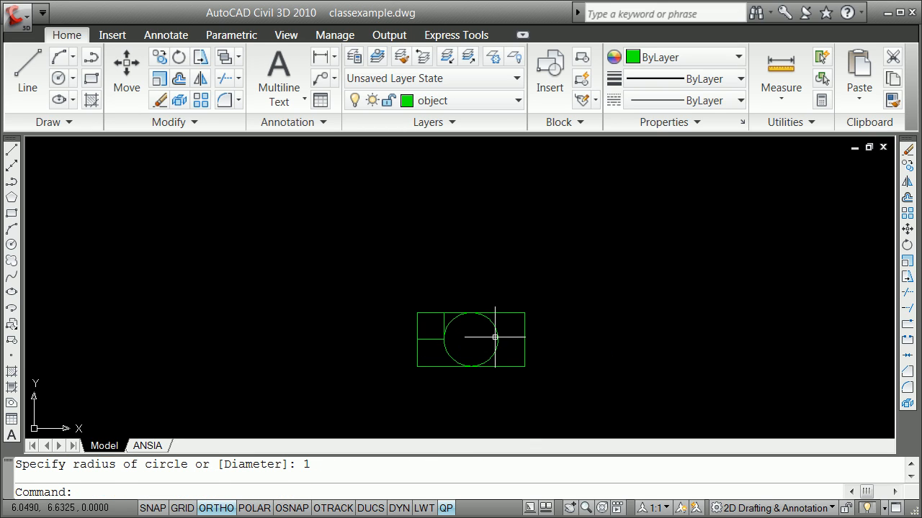
click(471, 339)
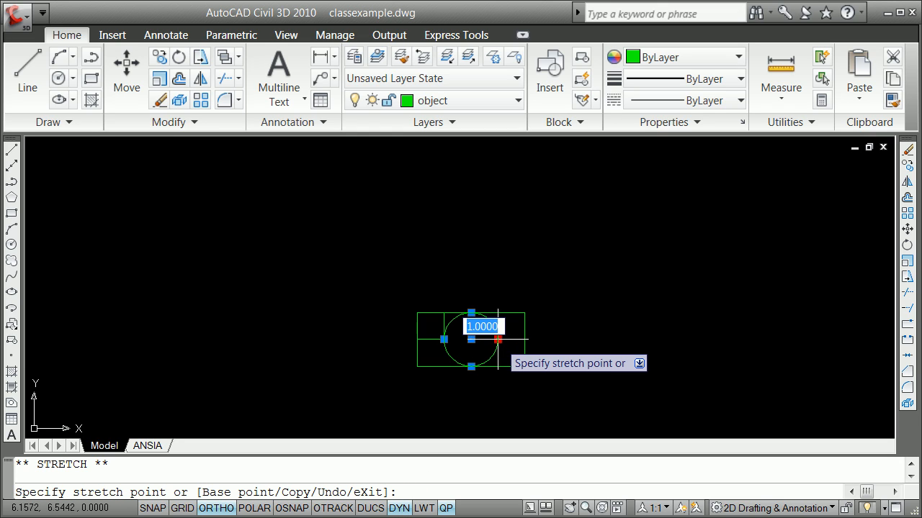
text(.5)
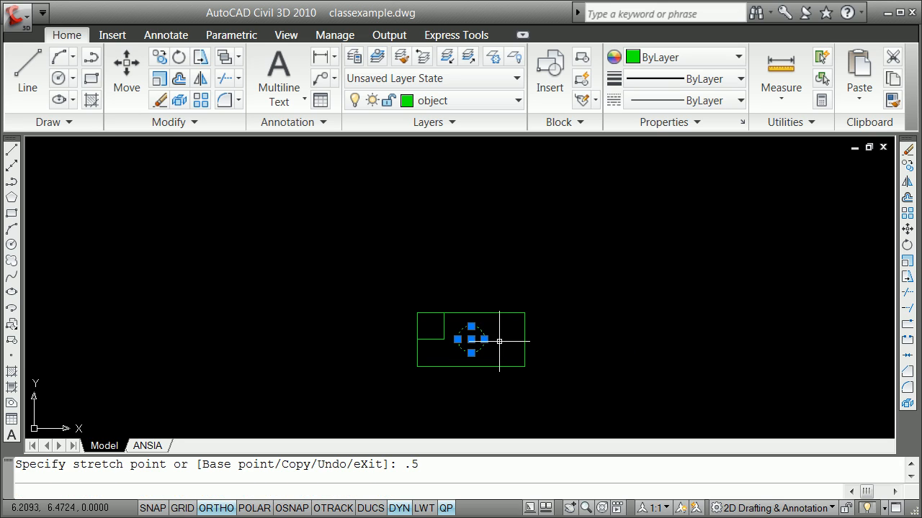
key(Escape)
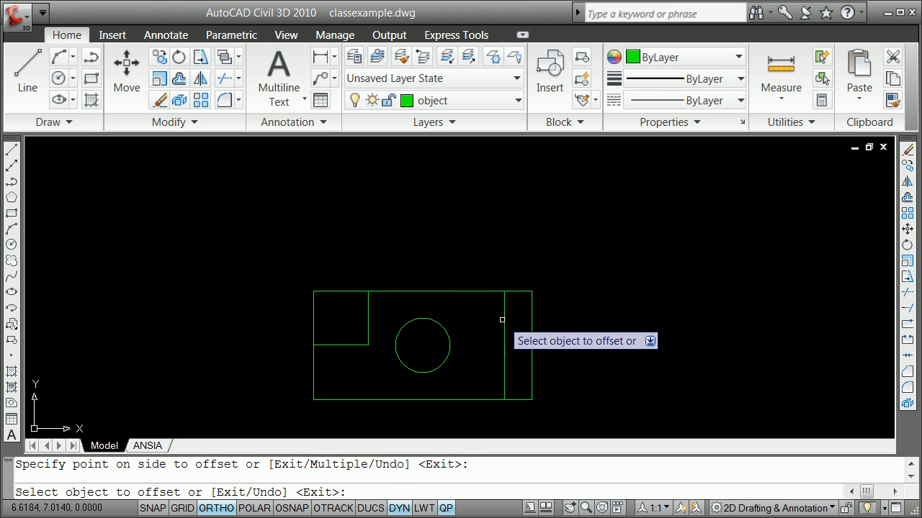
Offset edges by .25 and fillet the new lines into a small square beside the circle
click(501, 320)
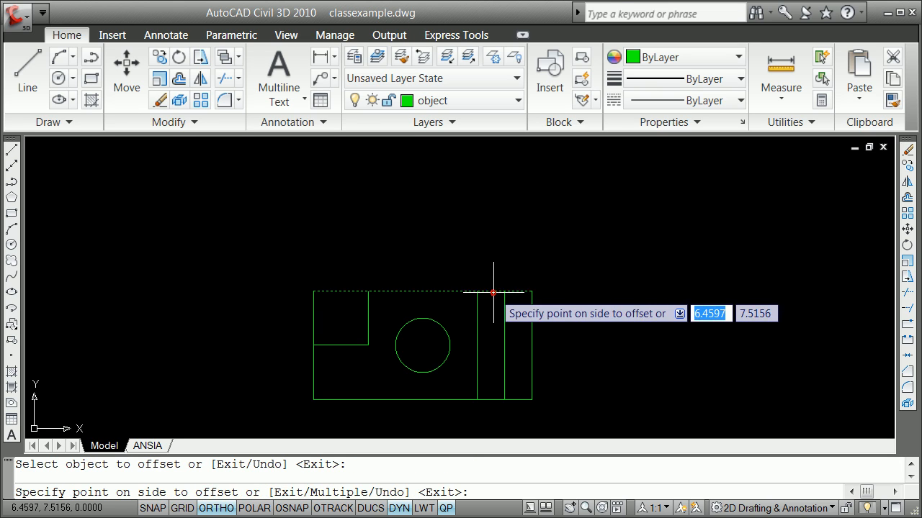
click(496, 325)
text(.25)
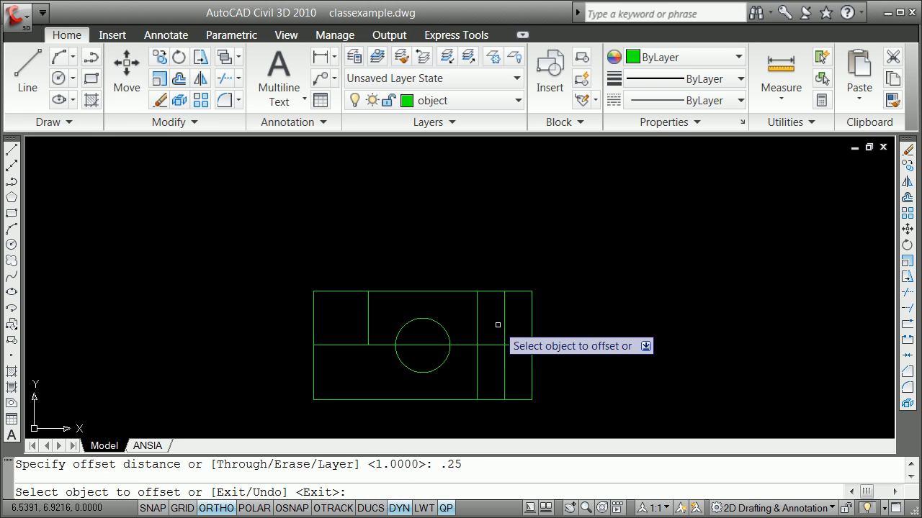
click(495, 340)
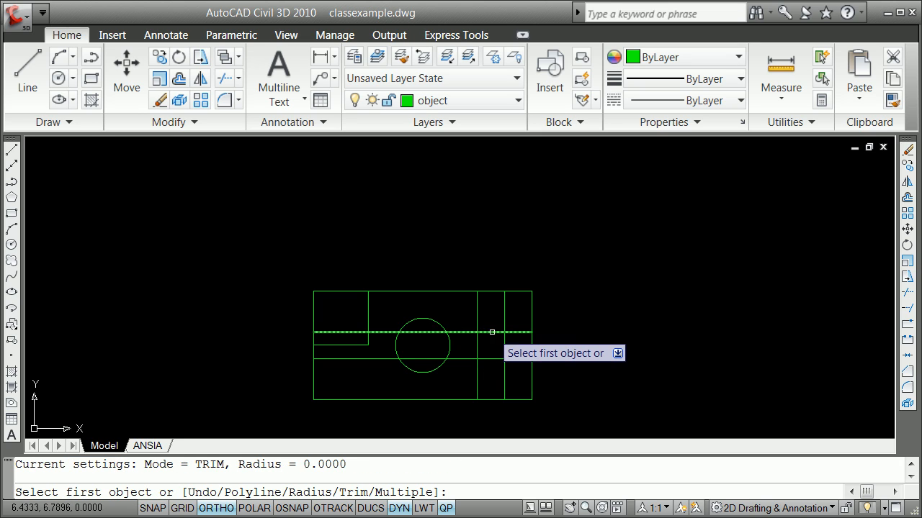
click(504, 331)
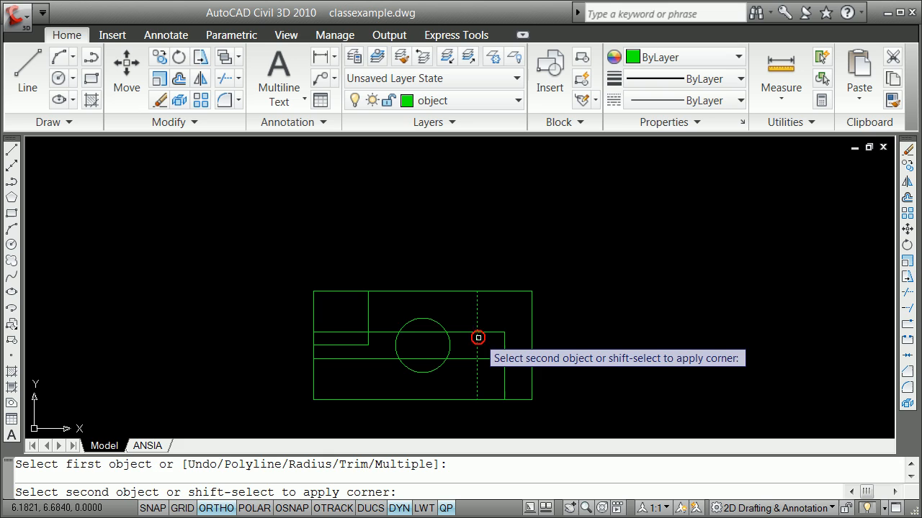
click(478, 337)
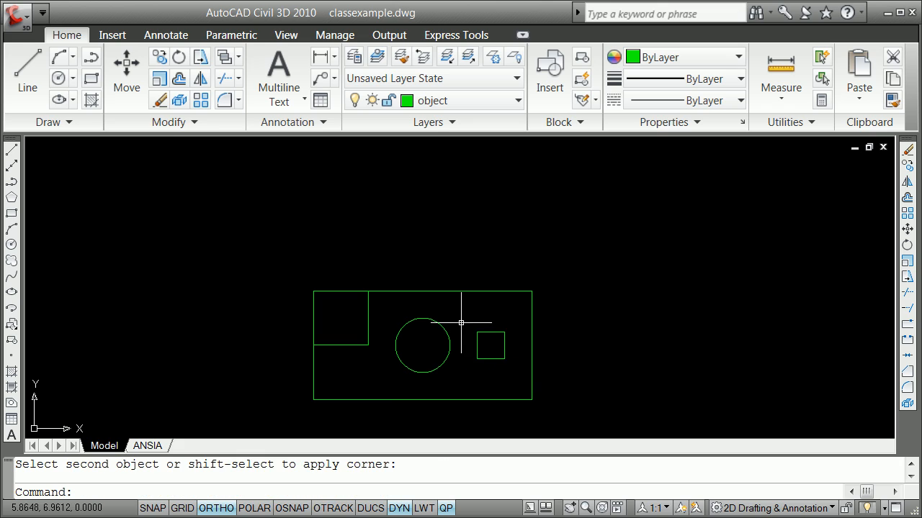
mouse_move(461, 325)
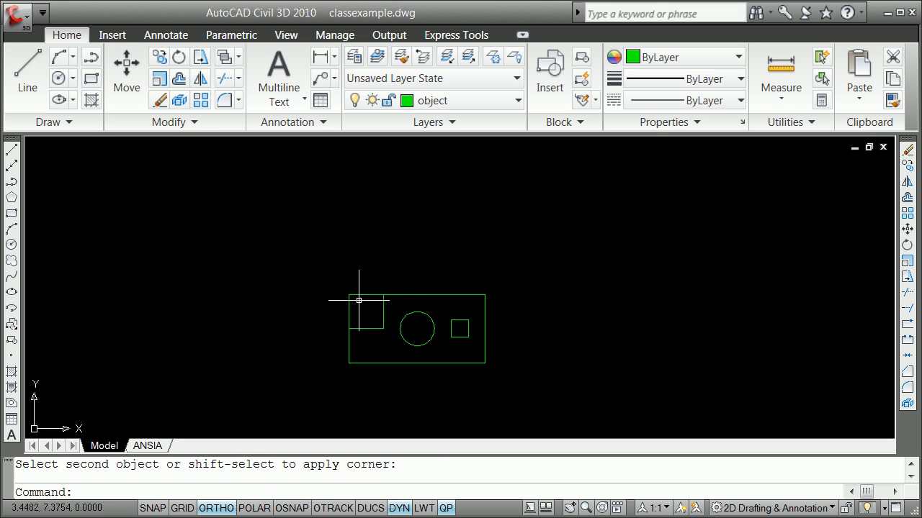
mouse_move(383, 286)
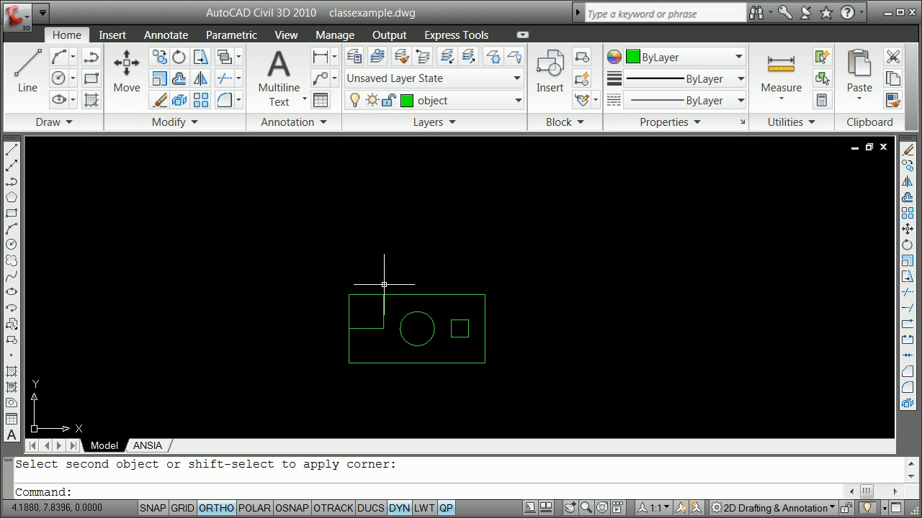
mouse_move(424, 274)
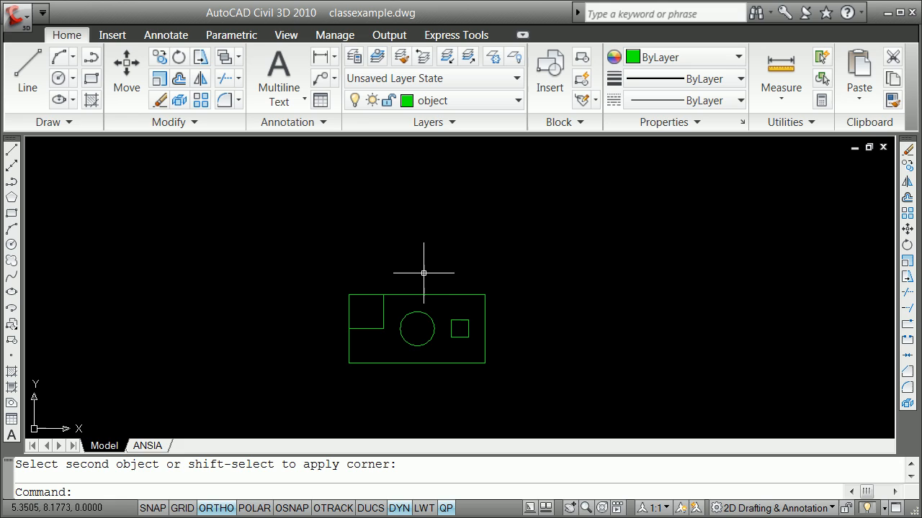
mouse_move(299, 258)
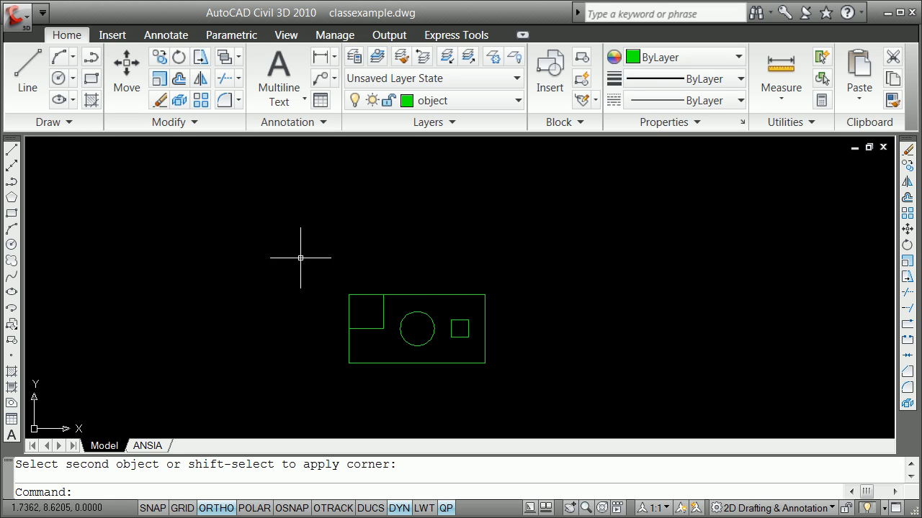
mouse_move(435, 291)
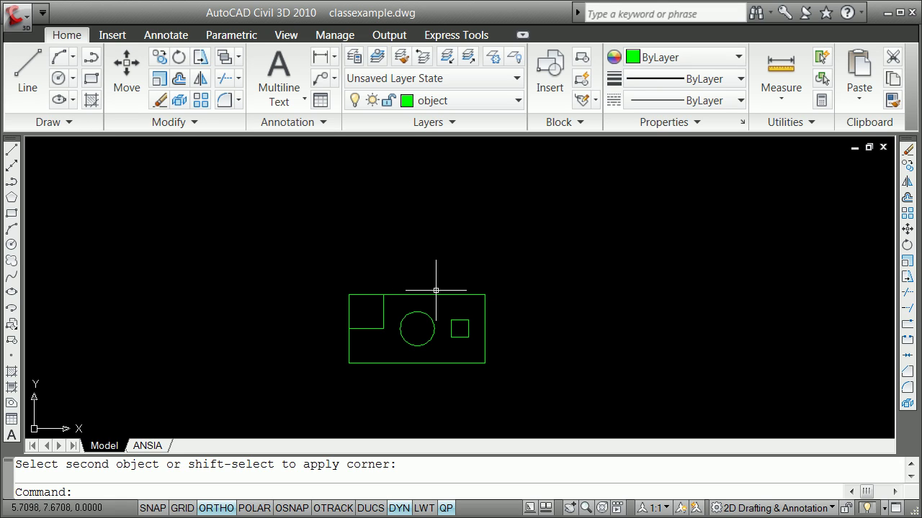
mouse_move(426, 252)
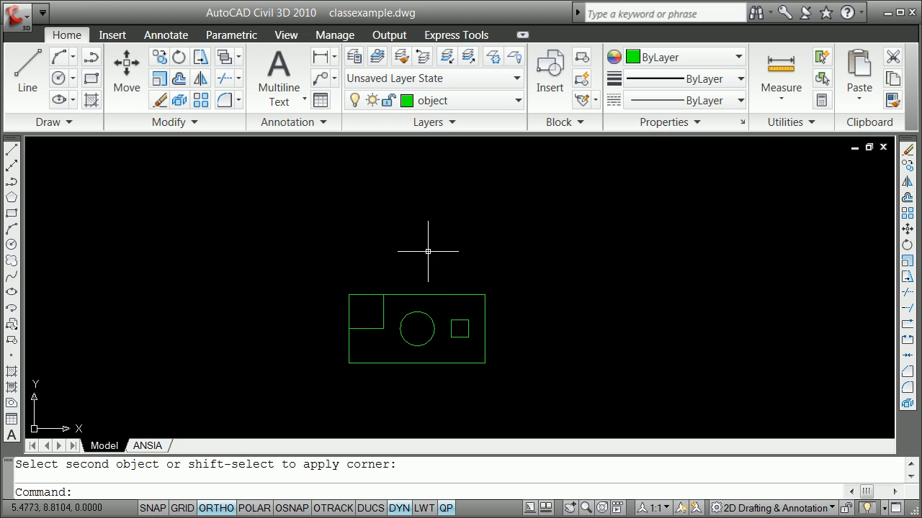
mouse_move(432, 284)
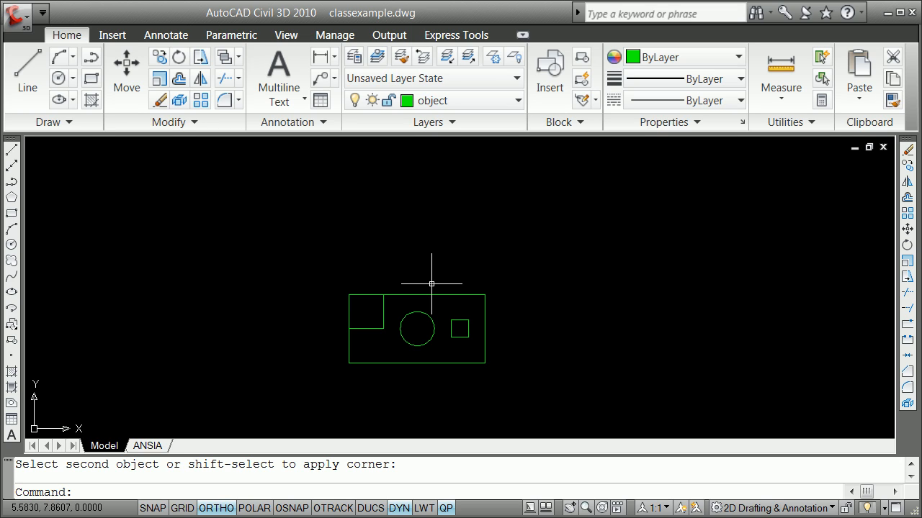
mouse_move(464, 270)
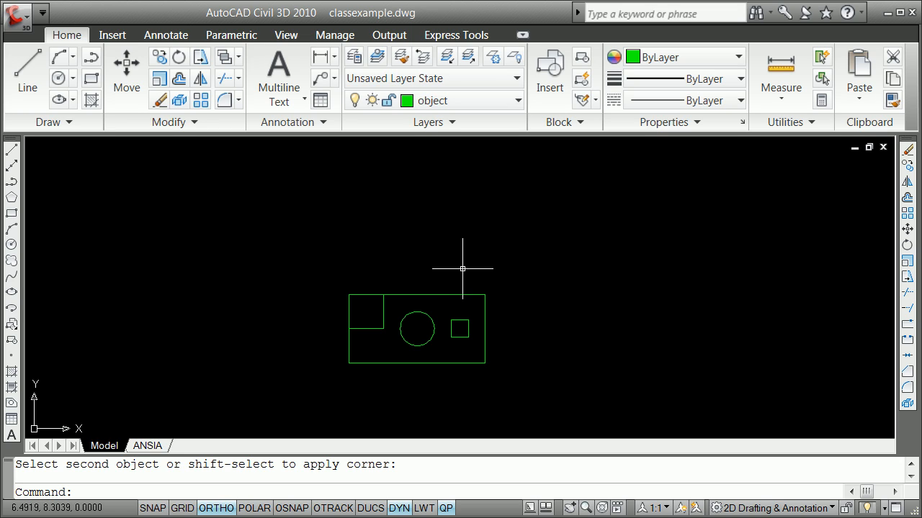
mouse_move(514, 269)
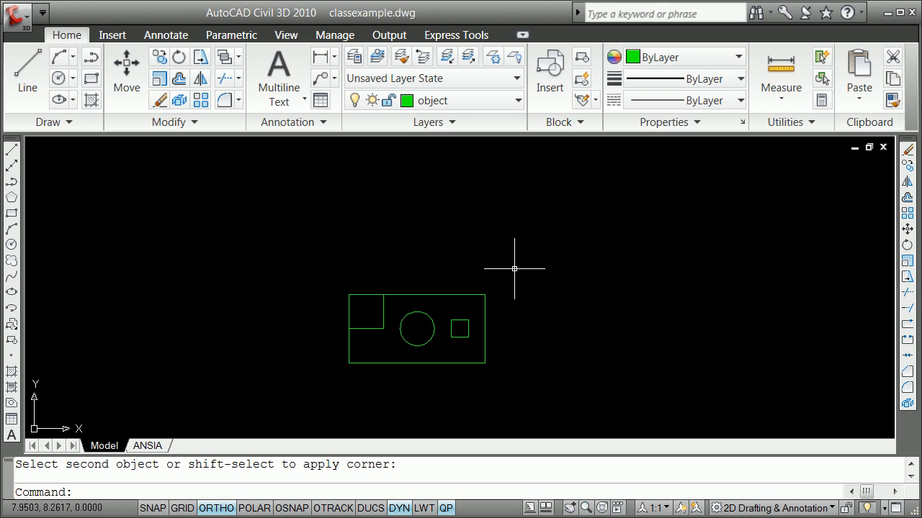
mouse_move(438, 314)
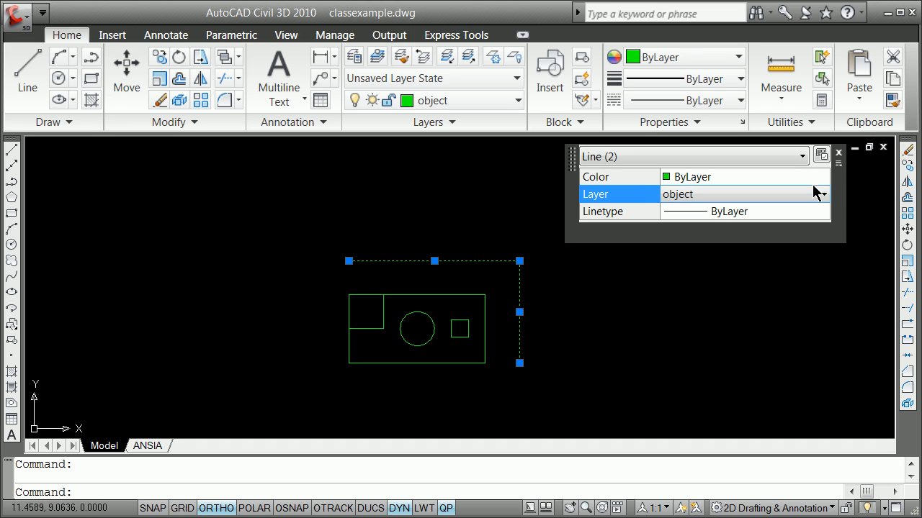
Bring up the layer choices for the two selected L-shaped corner lines
click(823, 193)
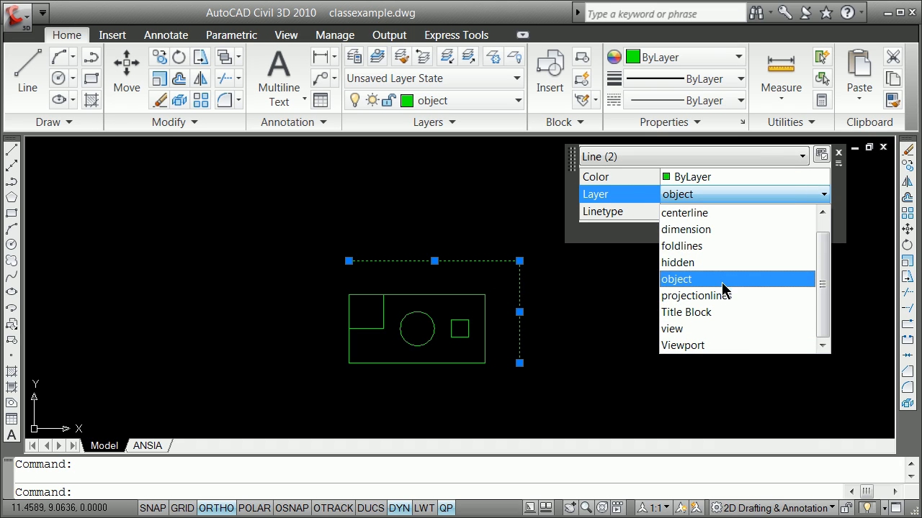
mouse_move(691, 246)
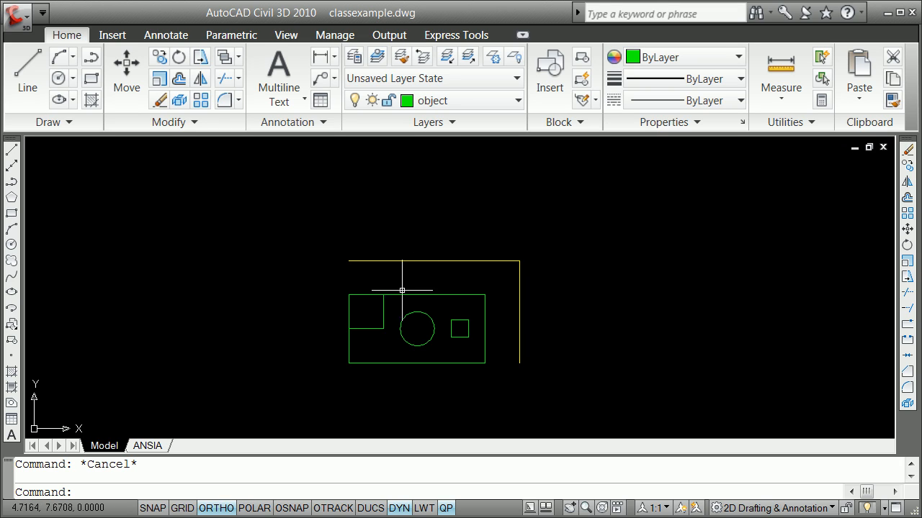
mouse_move(400, 288)
text(2)
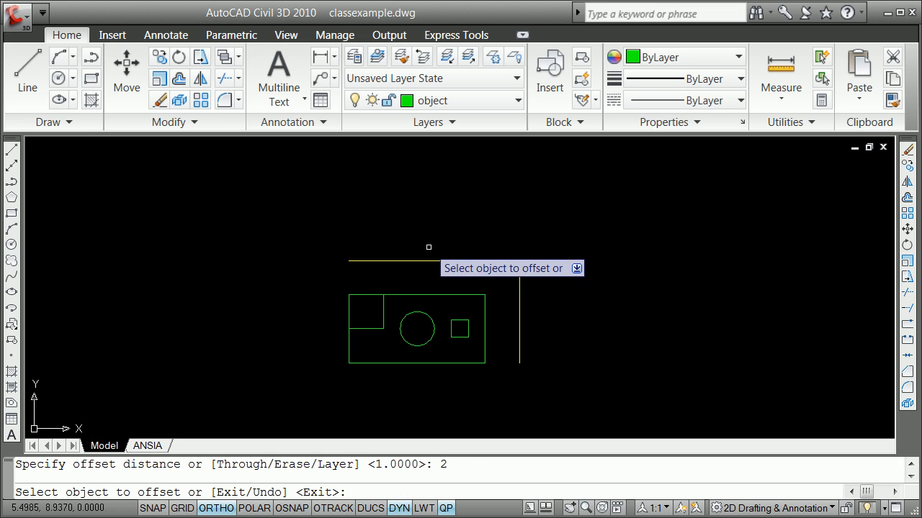
mouse_move(430, 297)
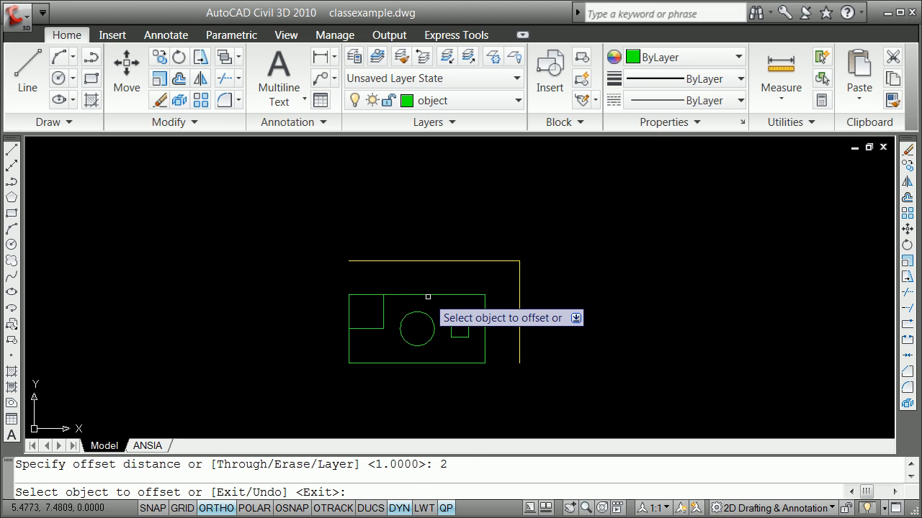
Offset the front view's top edge by 2 to place a top-view line above the fold line
click(428, 270)
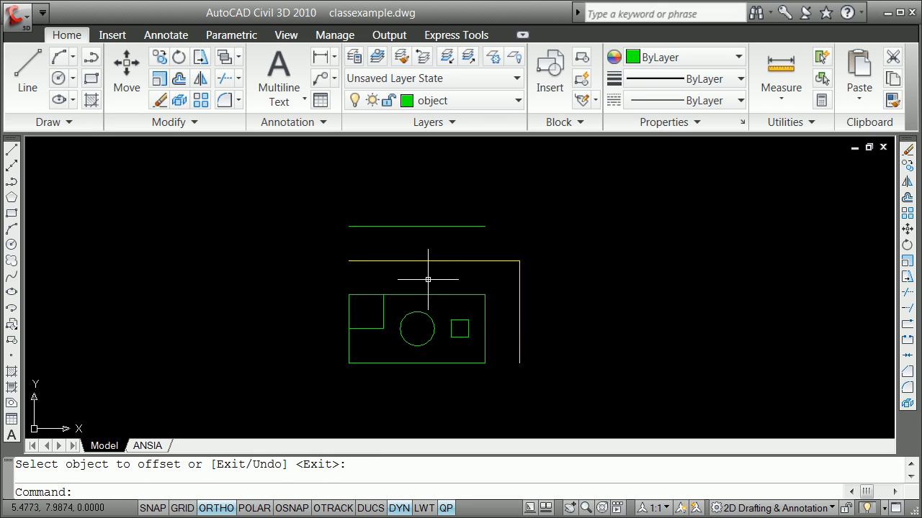
mouse_move(429, 276)
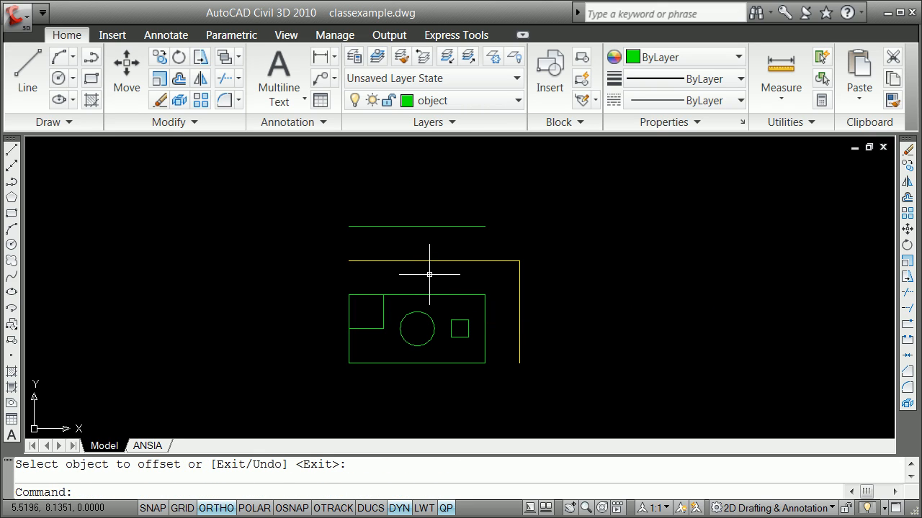
mouse_move(443, 256)
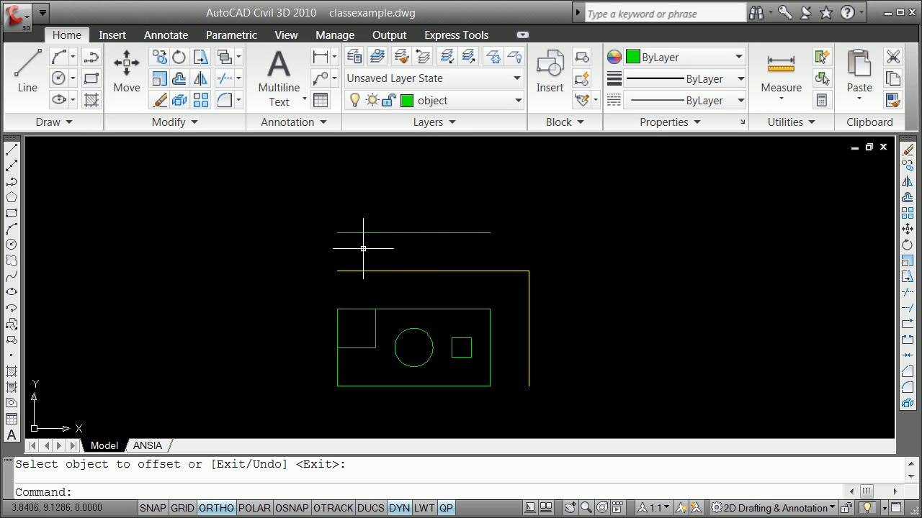
mouse_move(363, 248)
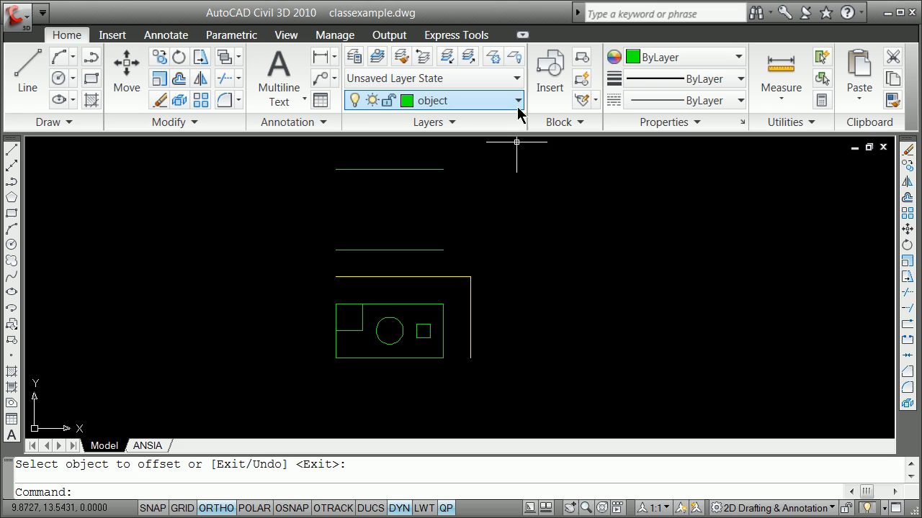
Make 'projectionlines' current and start XLINE for vertical construction lines
click(517, 101)
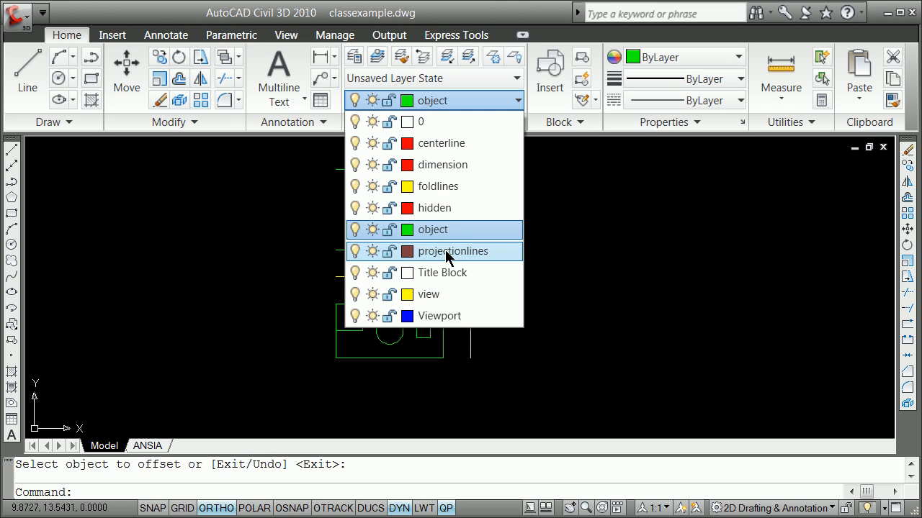
click(452, 250)
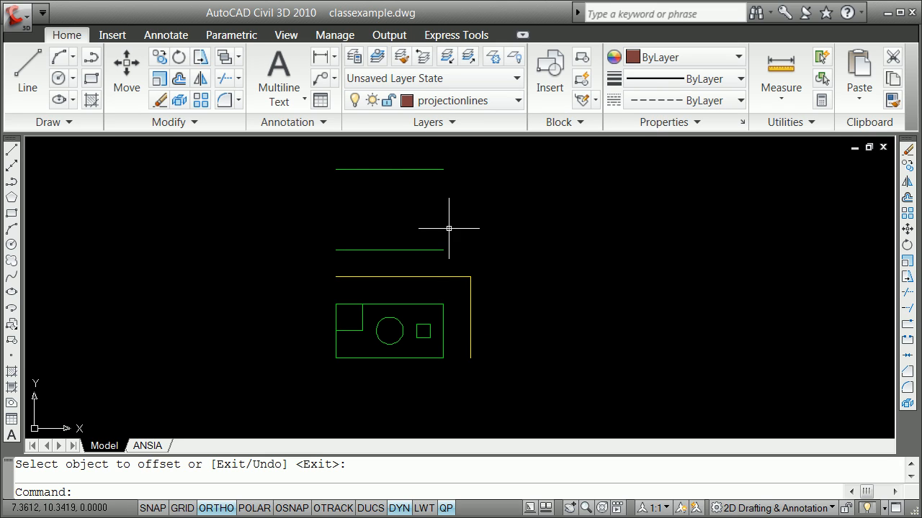
mouse_move(477, 205)
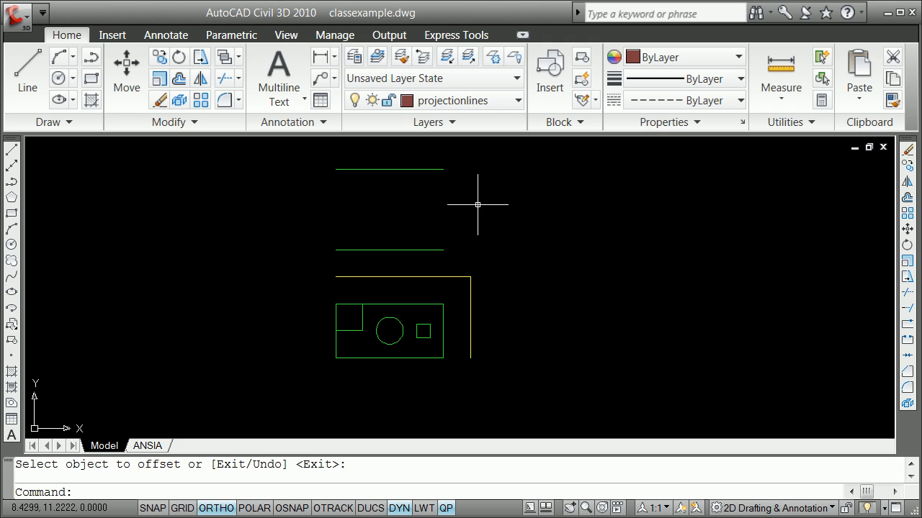
mouse_move(458, 212)
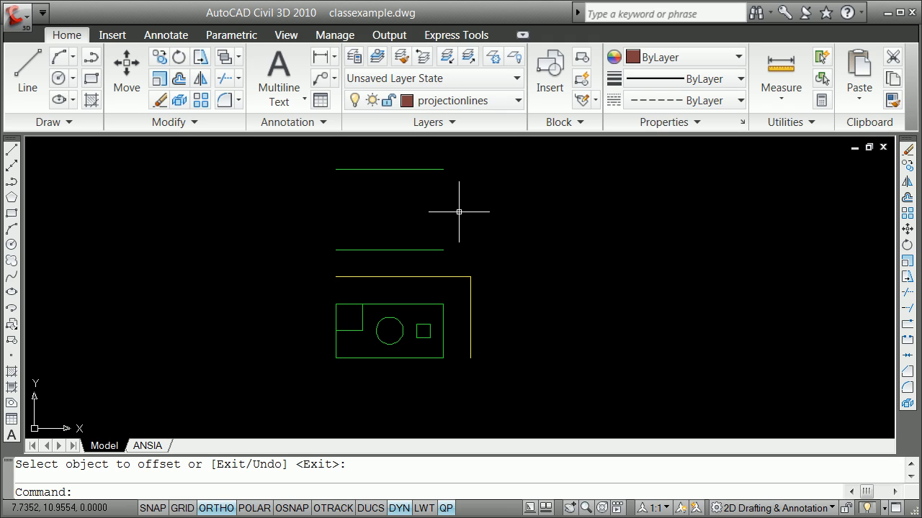
text(xin)
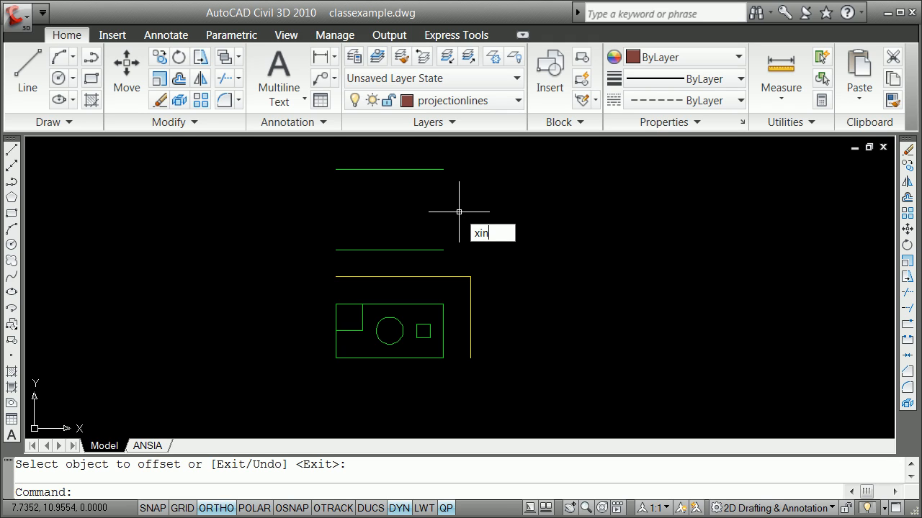
text(line)
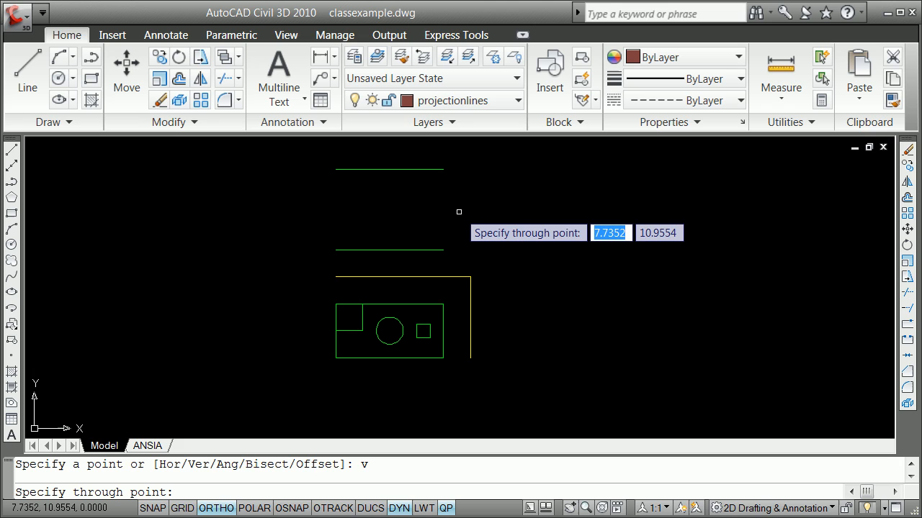
mouse_move(342, 262)
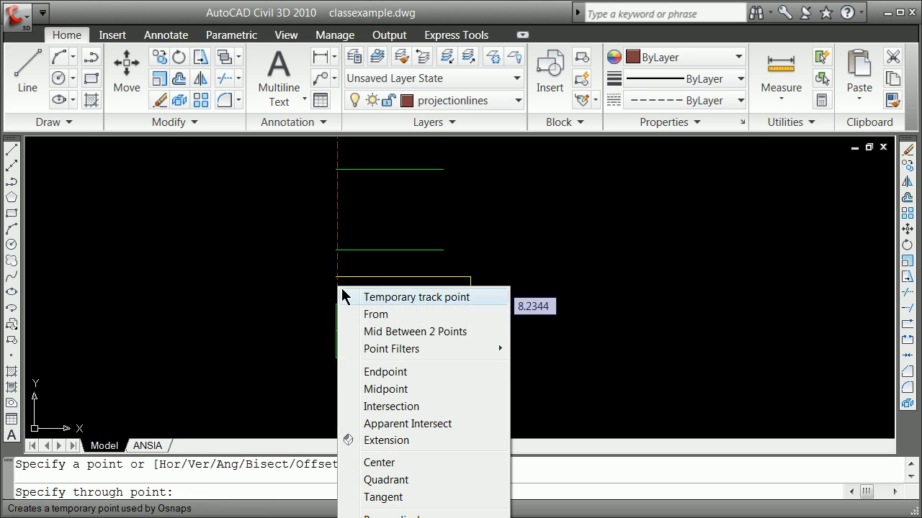
Place vertical projection lines snapped to front-view feature endpoints
click(386, 371)
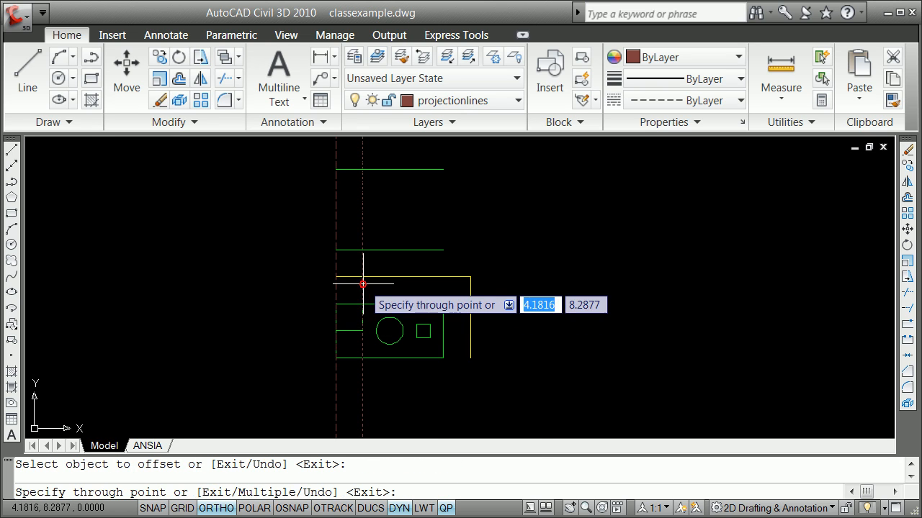
right_click(363, 283)
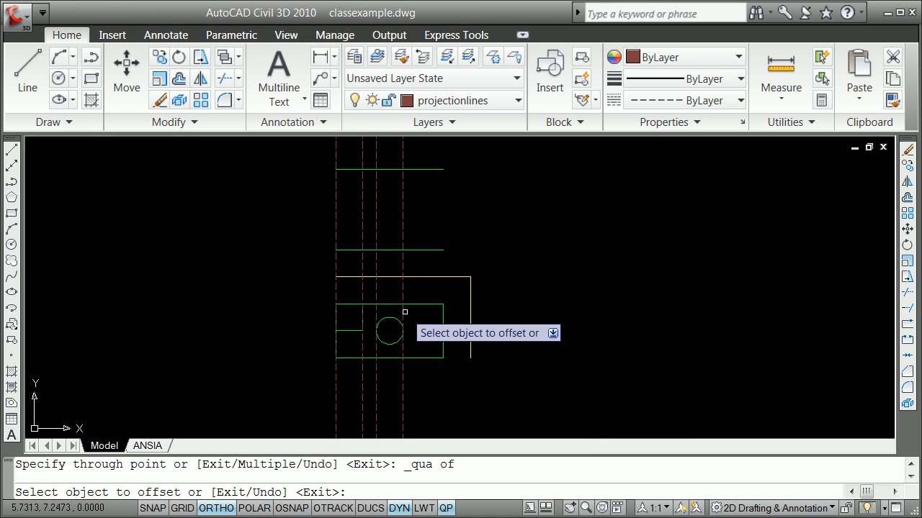
right_click(389, 331)
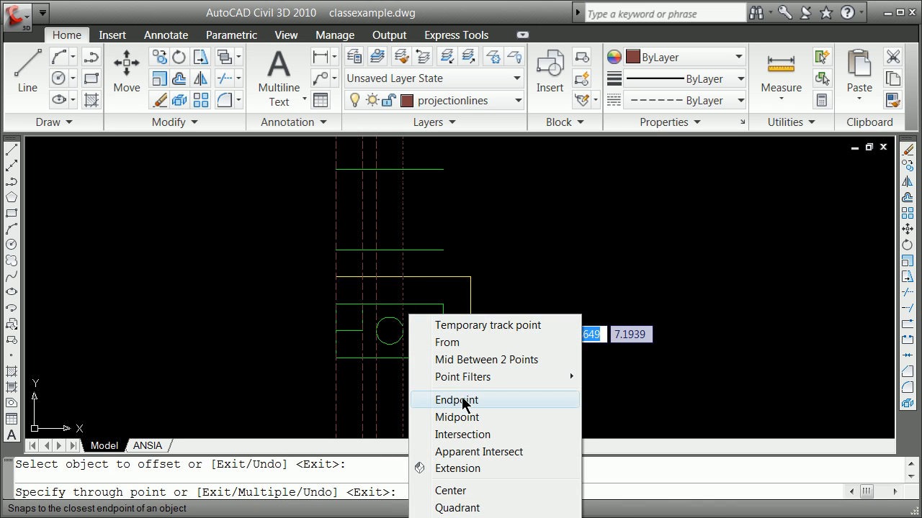
click(455, 400)
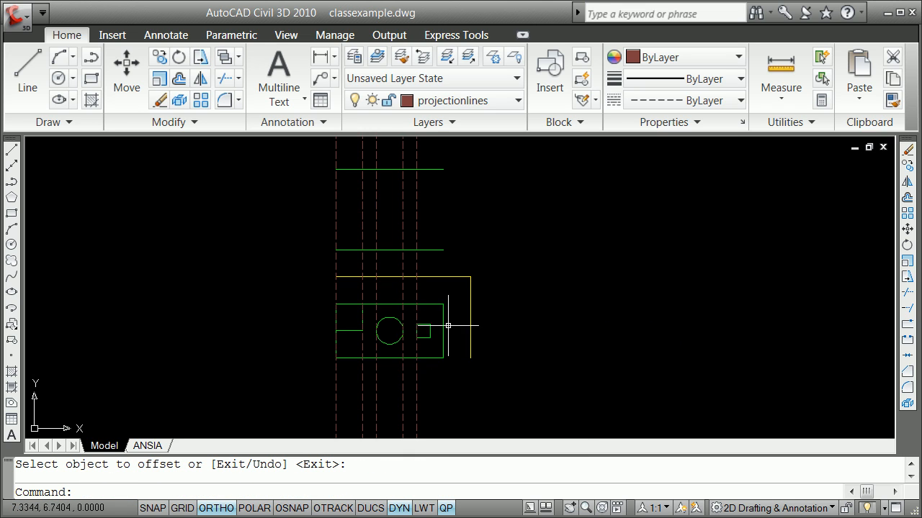
mouse_move(427, 294)
text(.5)
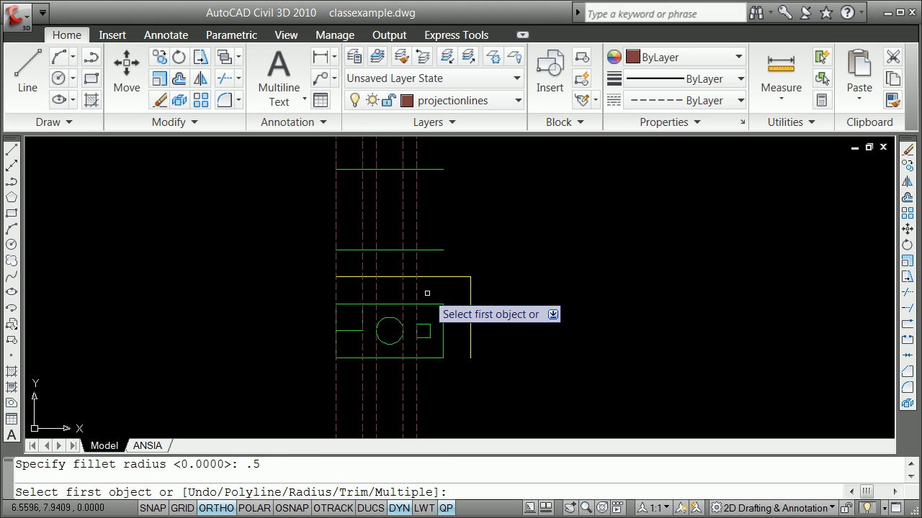
Fillet the front view's upper-right corner at radius 0.5 and offset a line through an endpoint
click(388, 295)
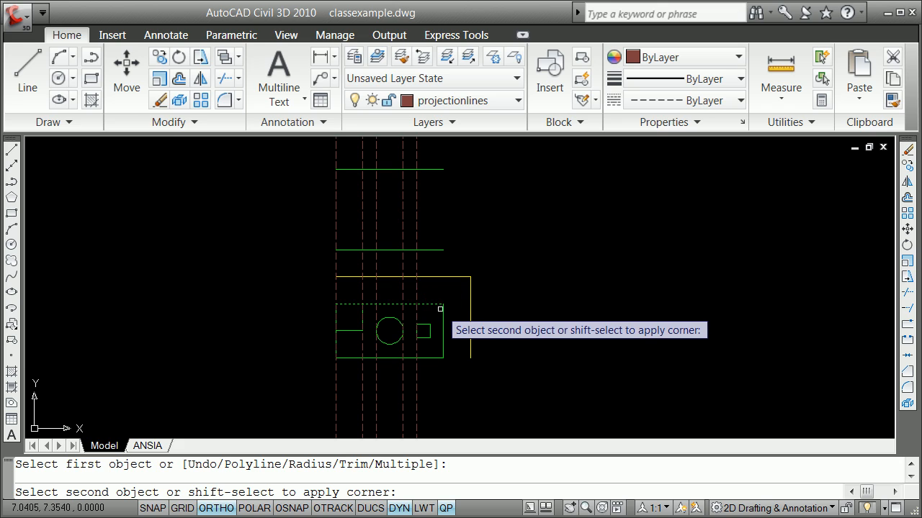
click(435, 303)
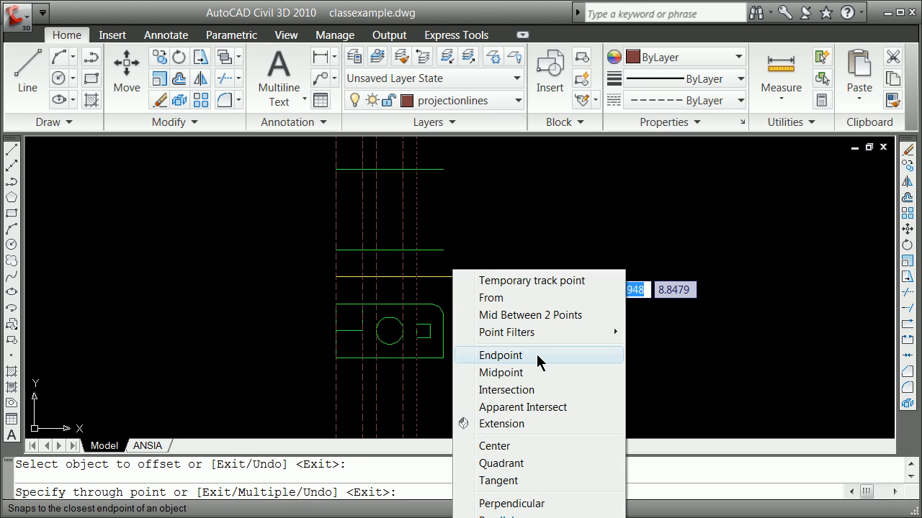
click(499, 354)
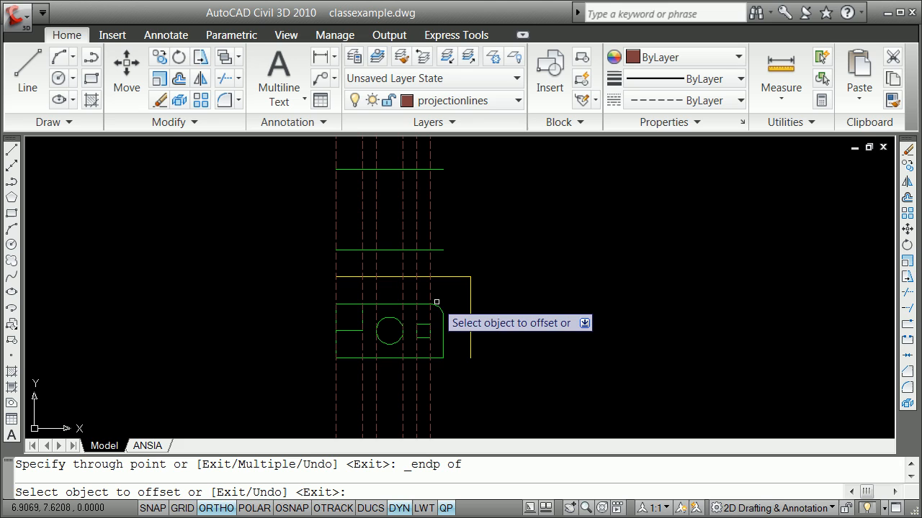
mouse_move(432, 287)
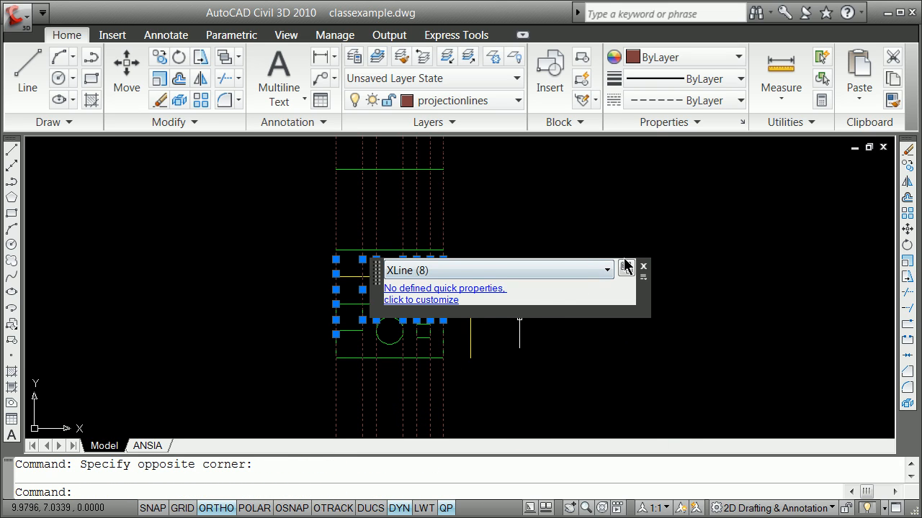
mouse_move(495, 400)
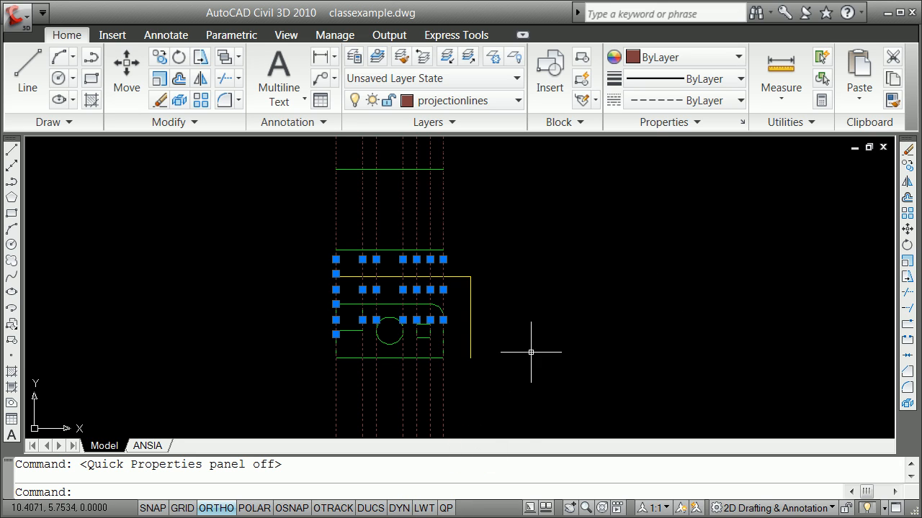
Send the selected XLines to the back via Display Order > Send to Back
right_click(530, 353)
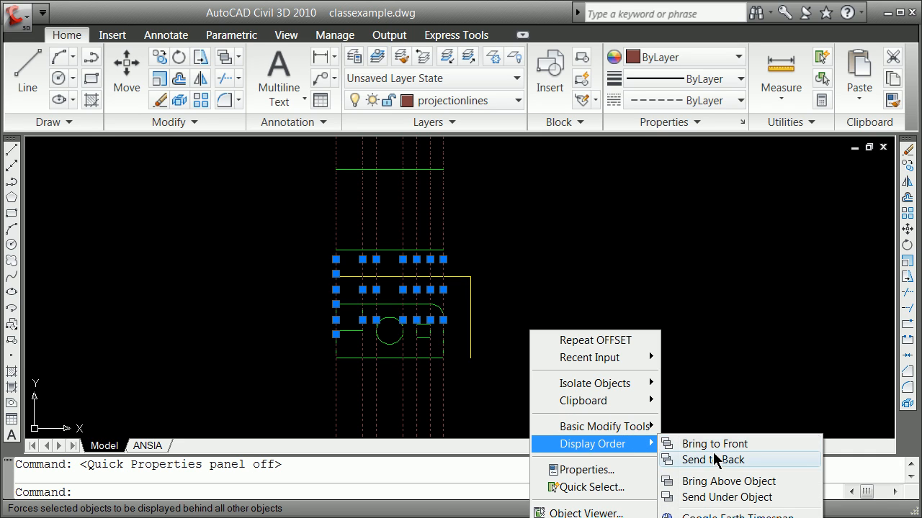
click(711, 460)
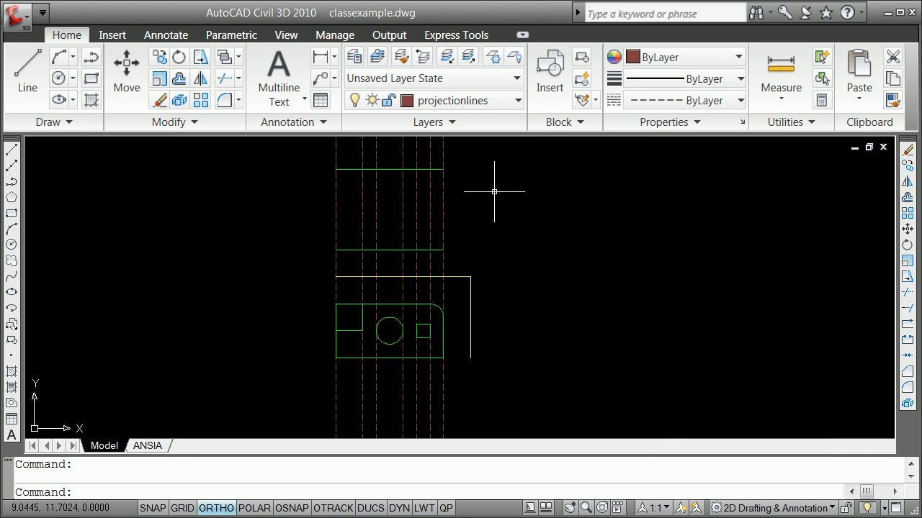
mouse_move(372, 184)
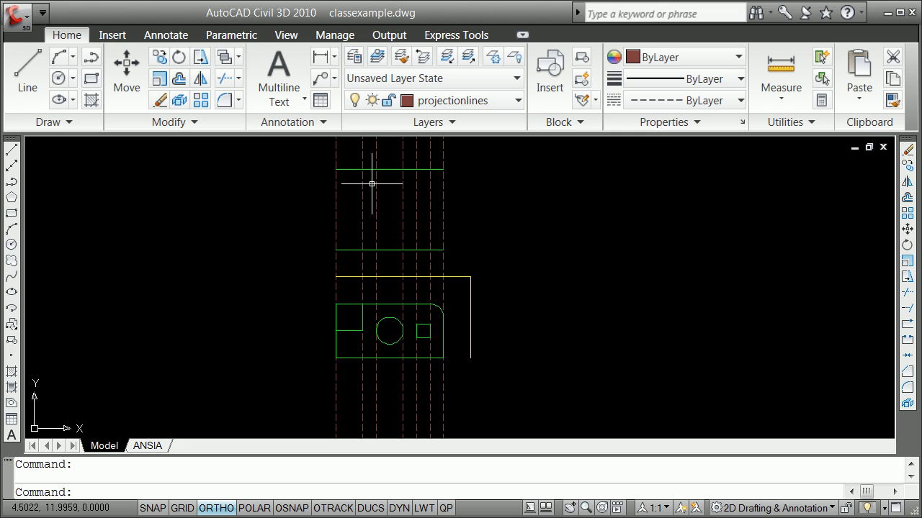
mouse_move(392, 244)
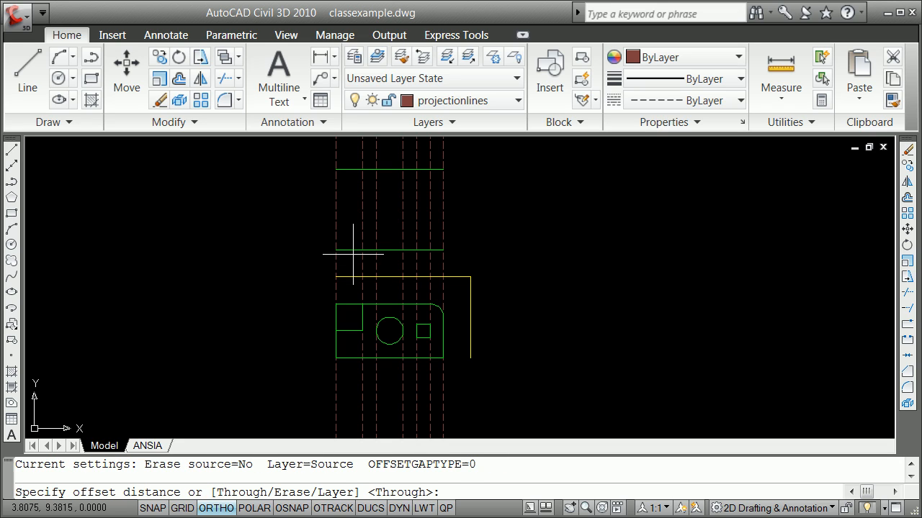
Offset the top view's lower edge by 0.25 and trim the new line against the horizontal edge
text(.25)
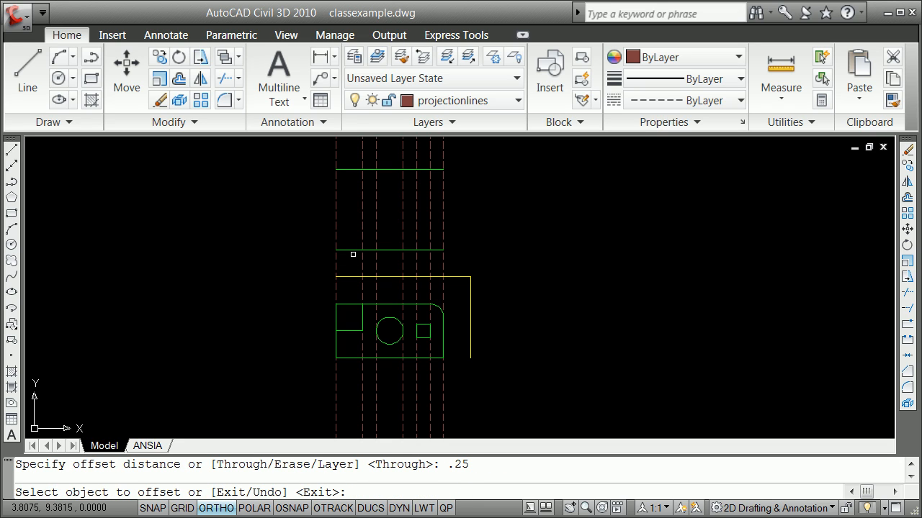
click(389, 259)
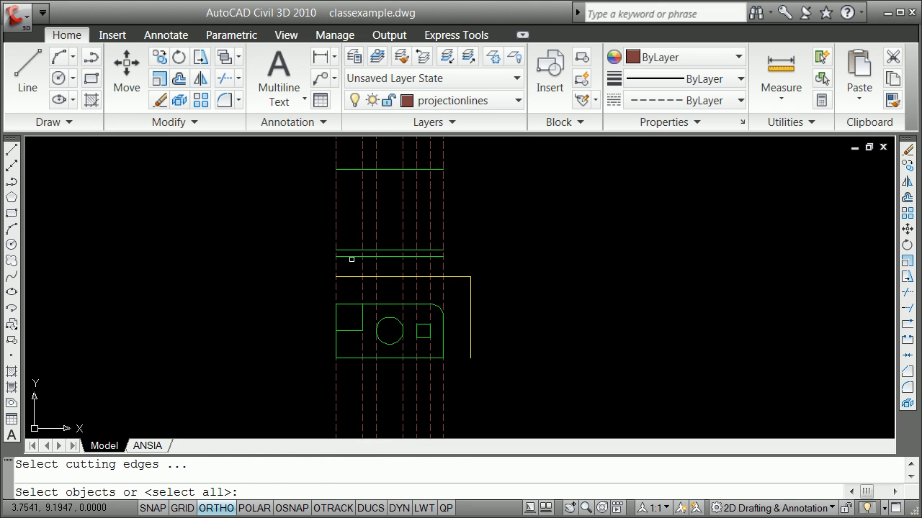
mouse_move(354, 266)
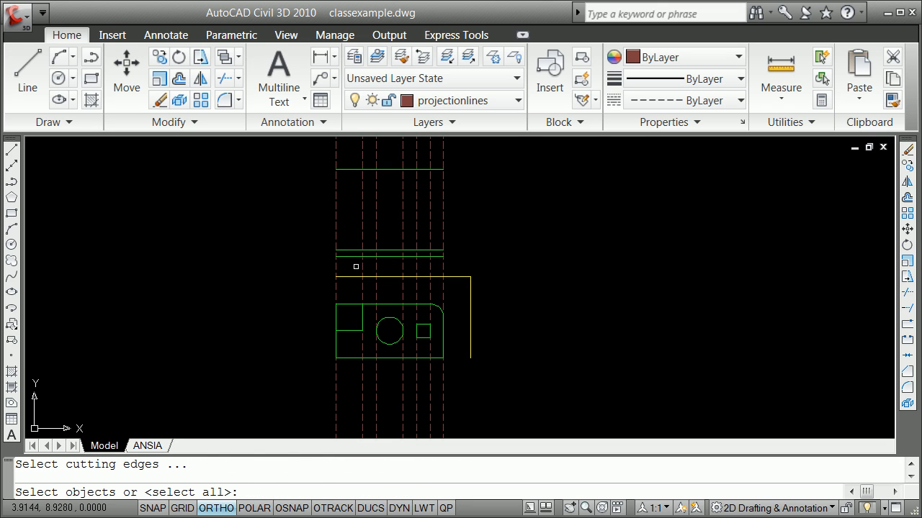
click(389, 251)
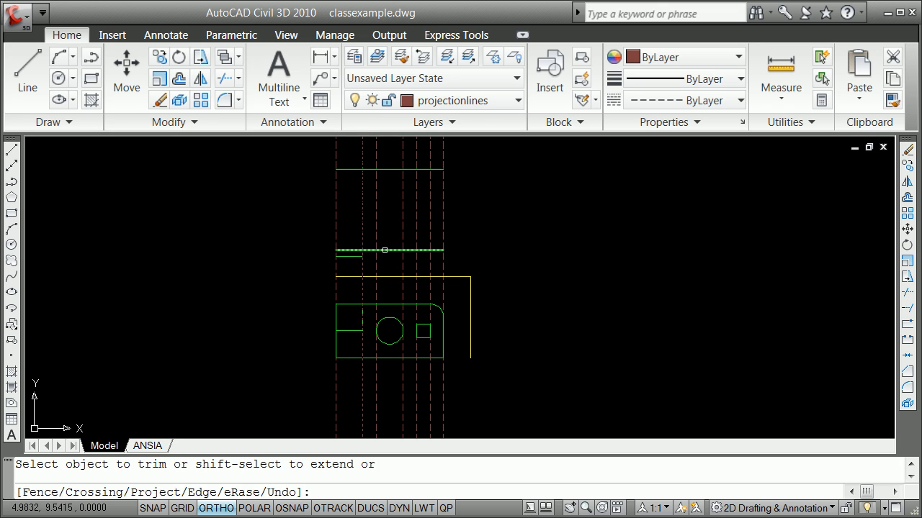
click(397, 251)
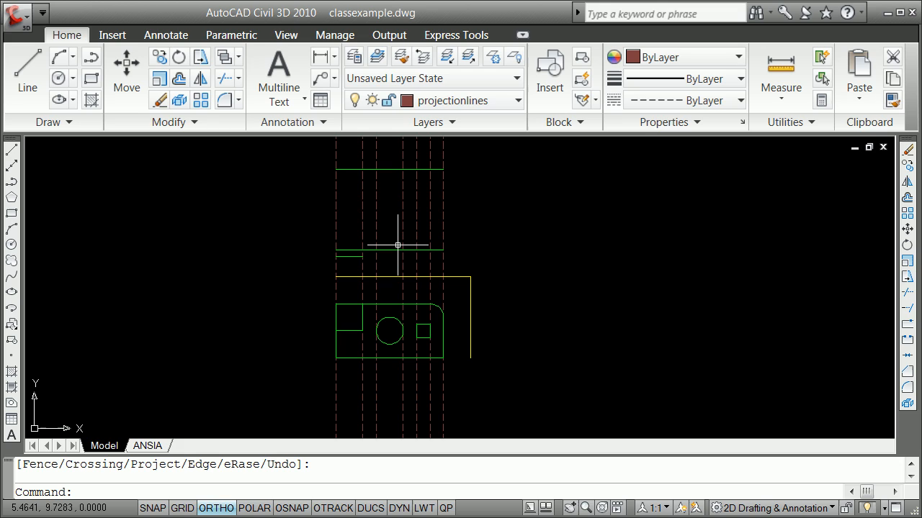
Trim leftover projection pieces and grip-stretch the left vertical line to close the top view
text(lin)
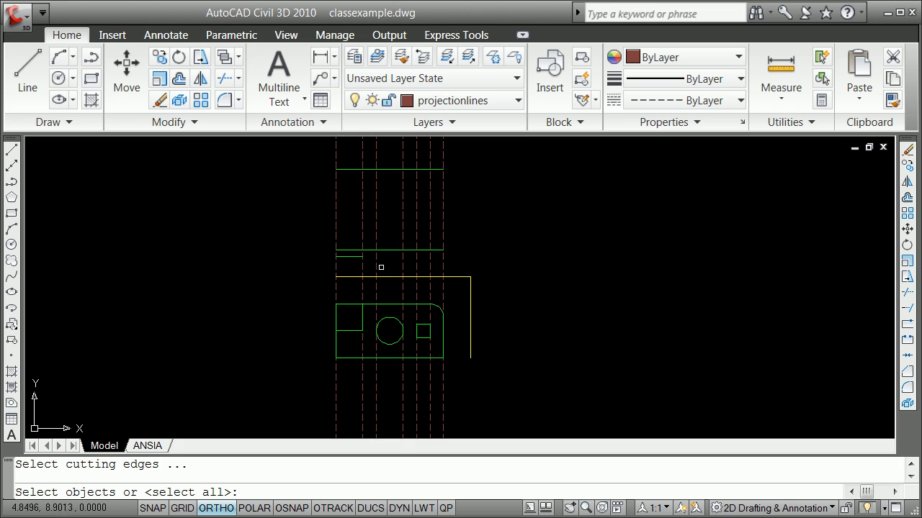
click(389, 170)
text(e)
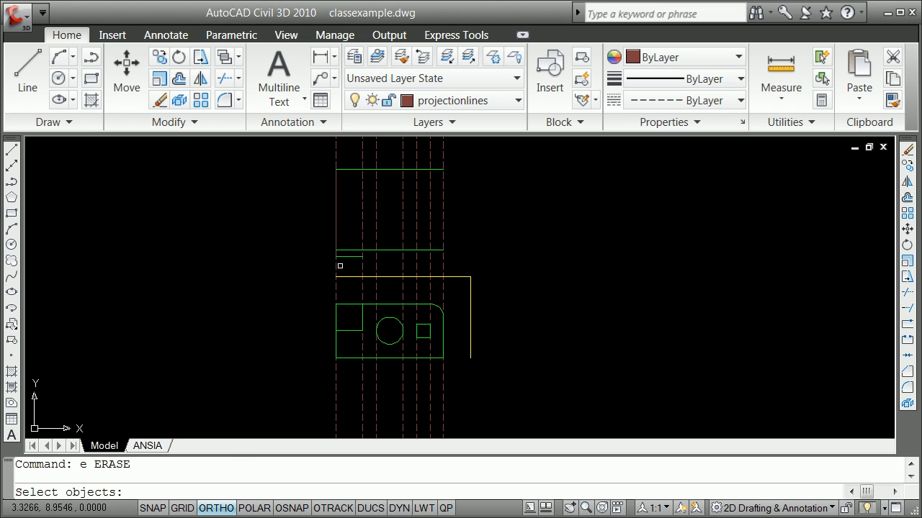
click(337, 190)
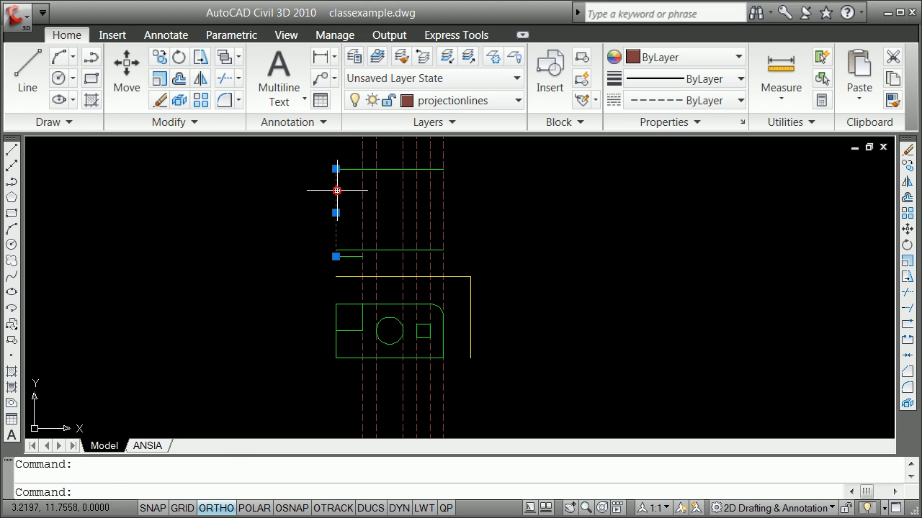
click(516, 101)
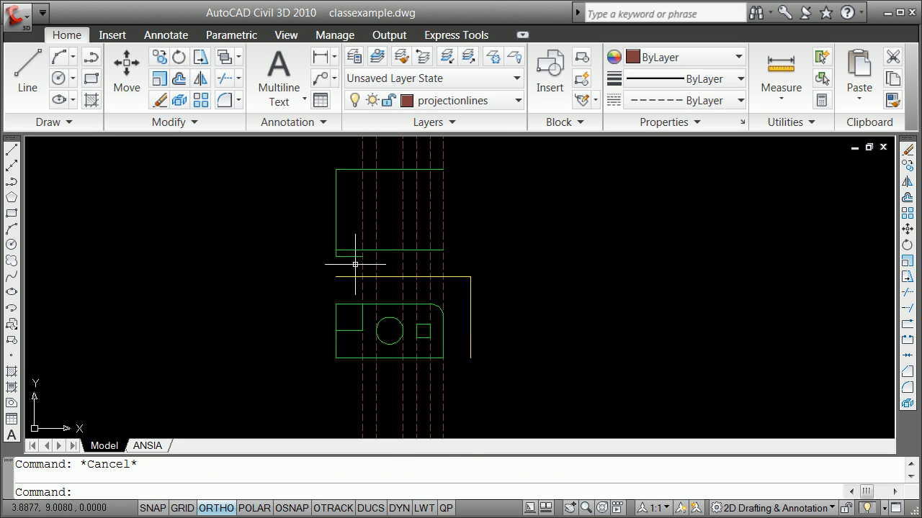
mouse_move(352, 248)
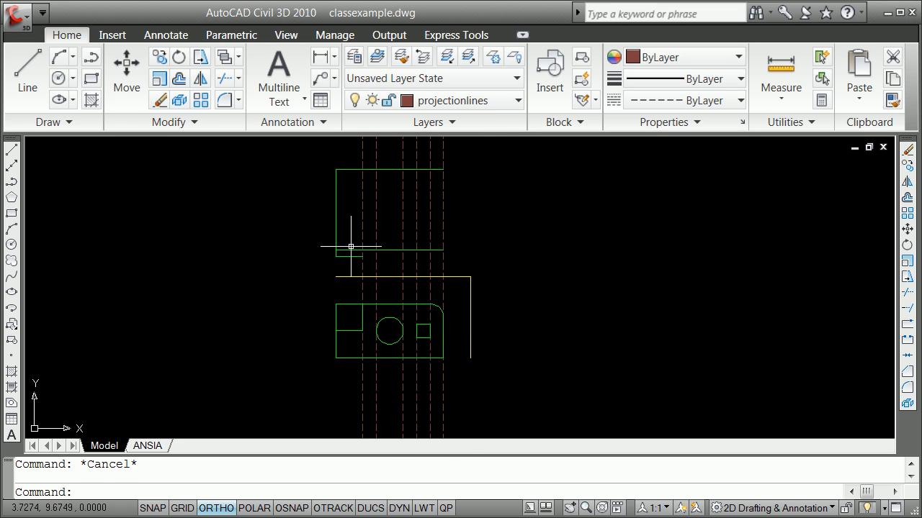
mouse_move(357, 252)
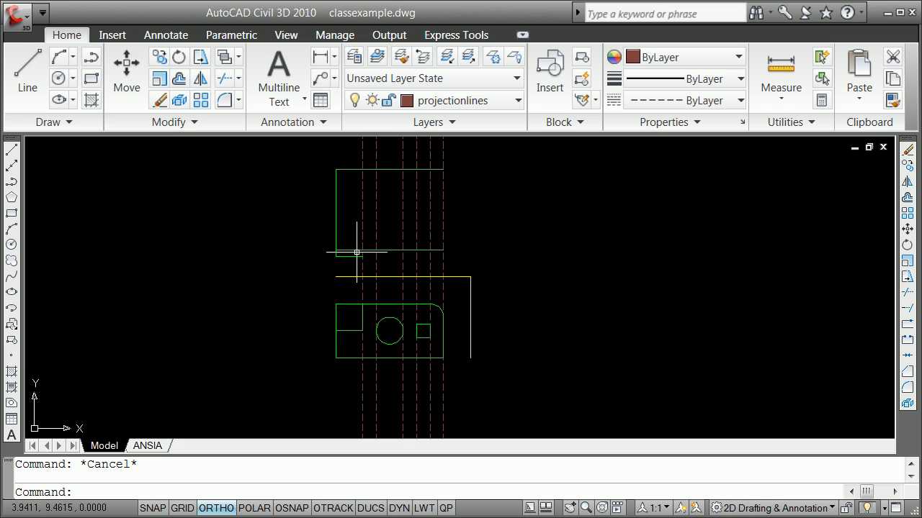
mouse_move(340, 253)
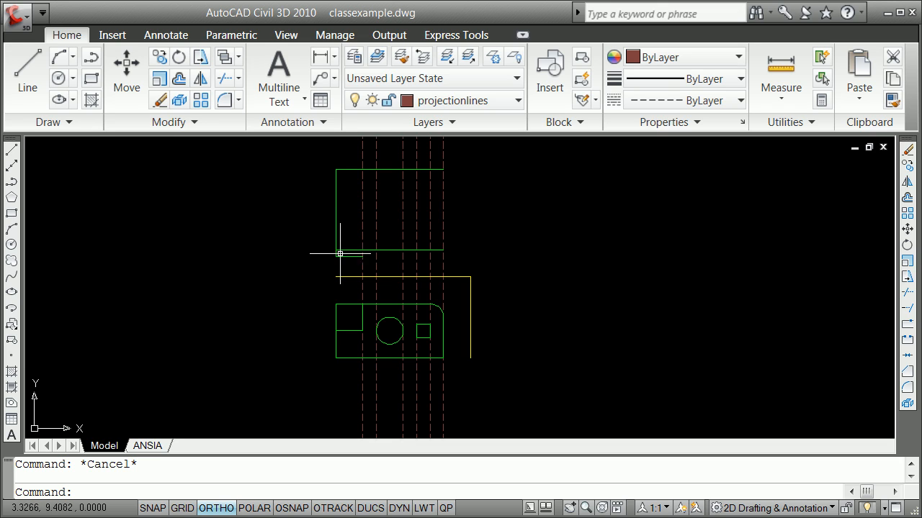
mouse_move(359, 204)
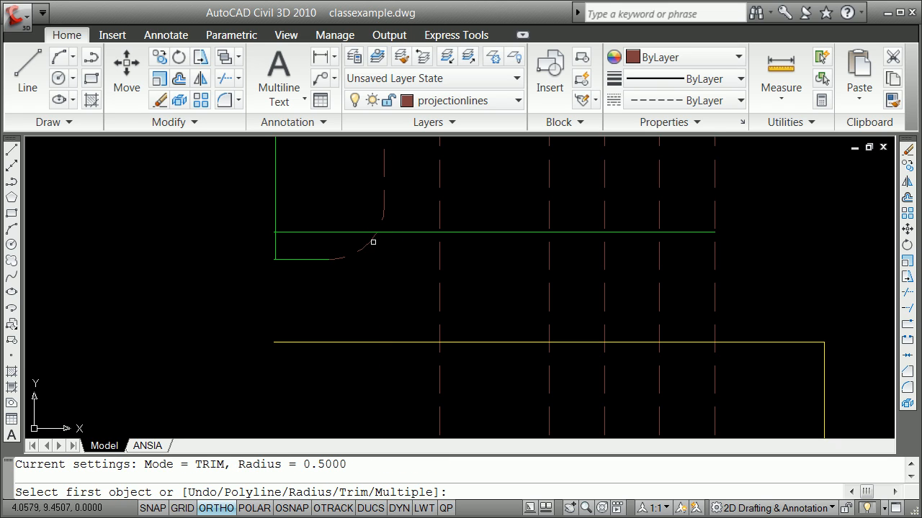
Join the top-view edges with zero-radius fillets into a notched lower edge and relayer one line
click(375, 241)
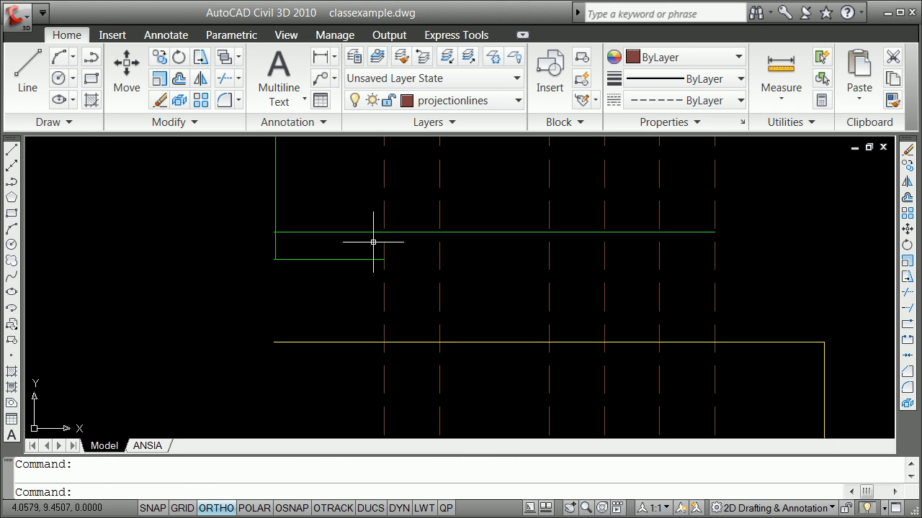
text(0)
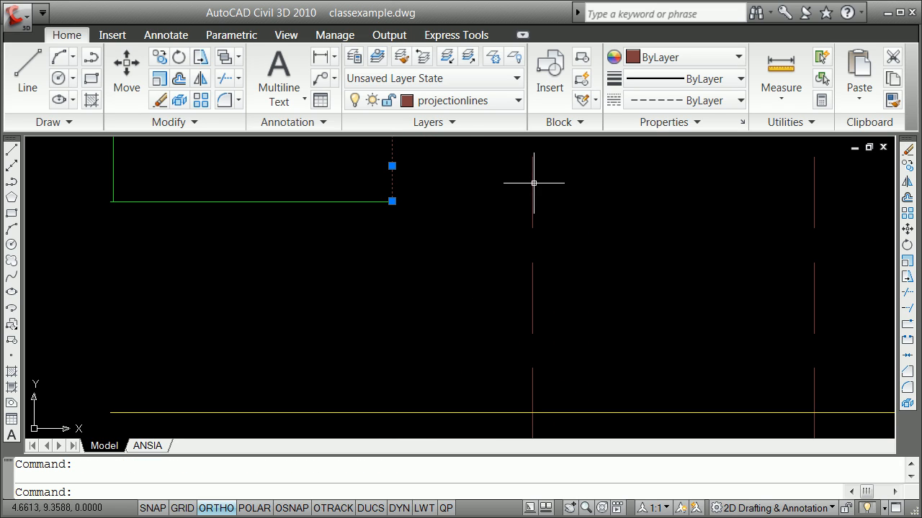
click(514, 101)
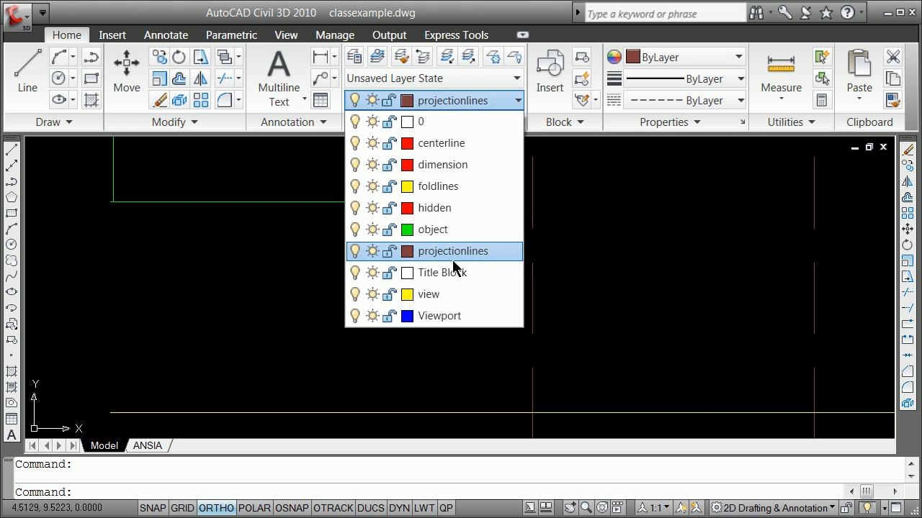
click(452, 251)
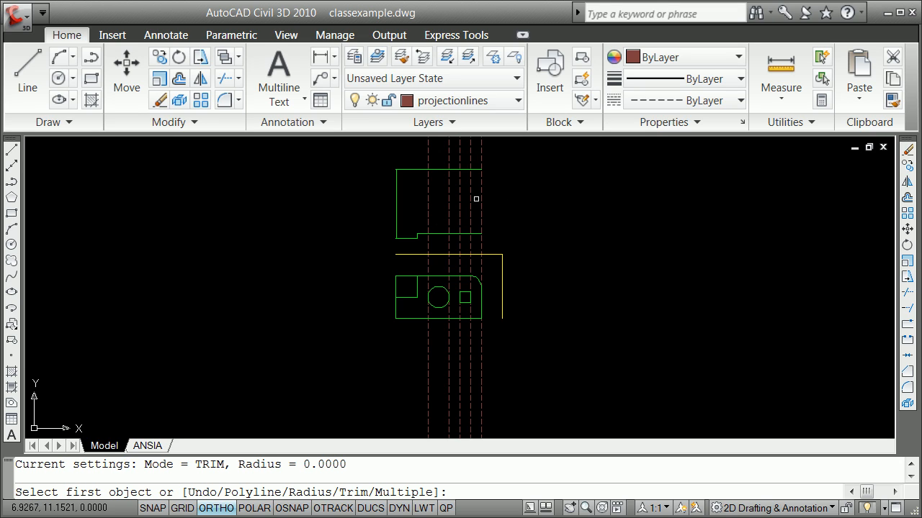
mouse_move(478, 228)
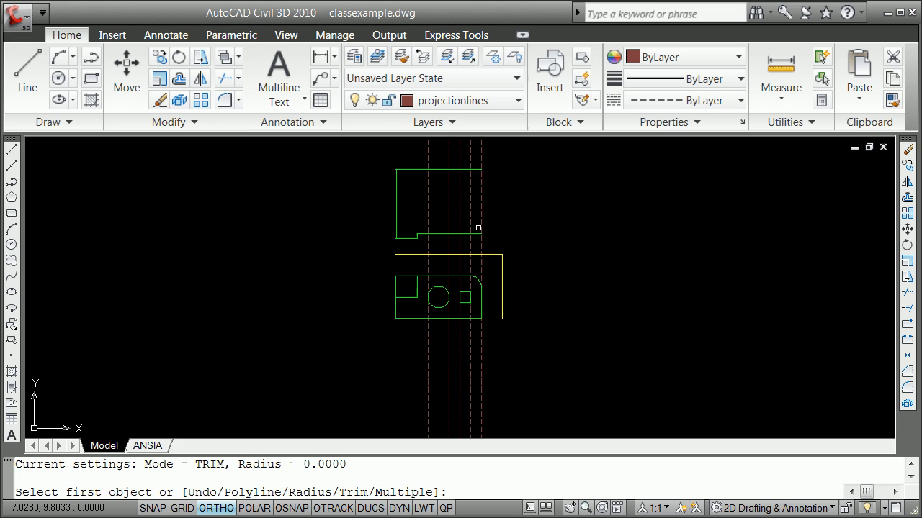
click(489, 195)
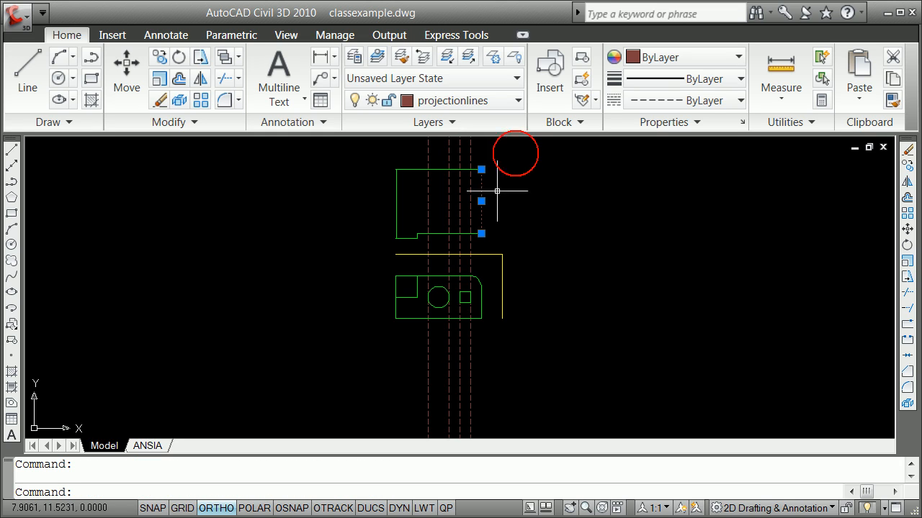
click(517, 101)
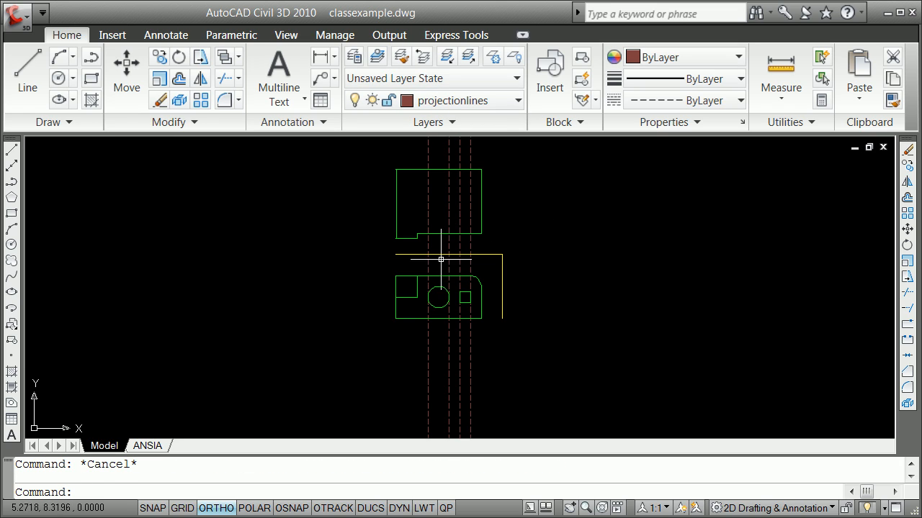
mouse_move(466, 190)
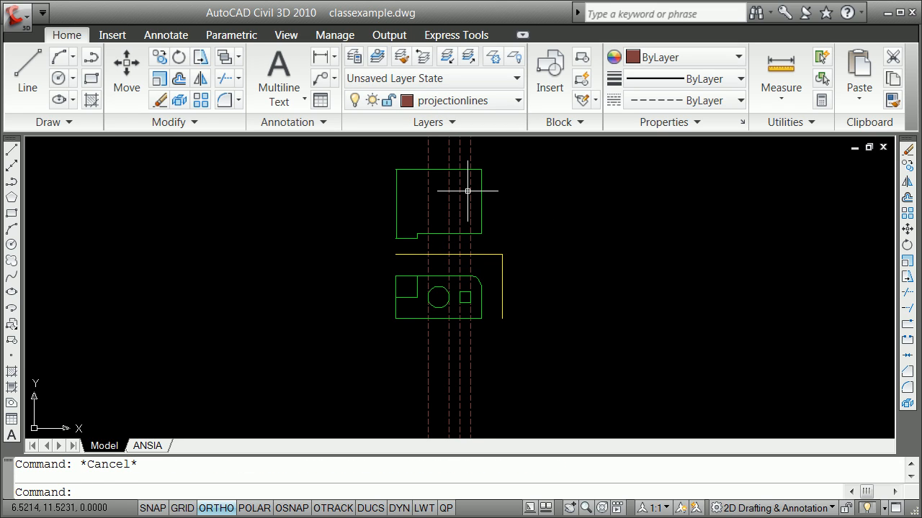
mouse_move(463, 247)
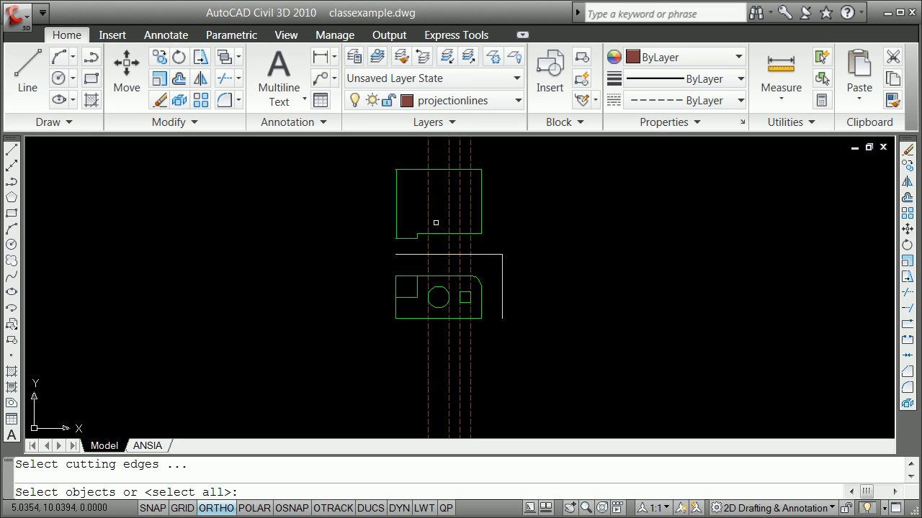
Fence-trim the projection lines against the top view outline so they stay only inside it
click(441, 241)
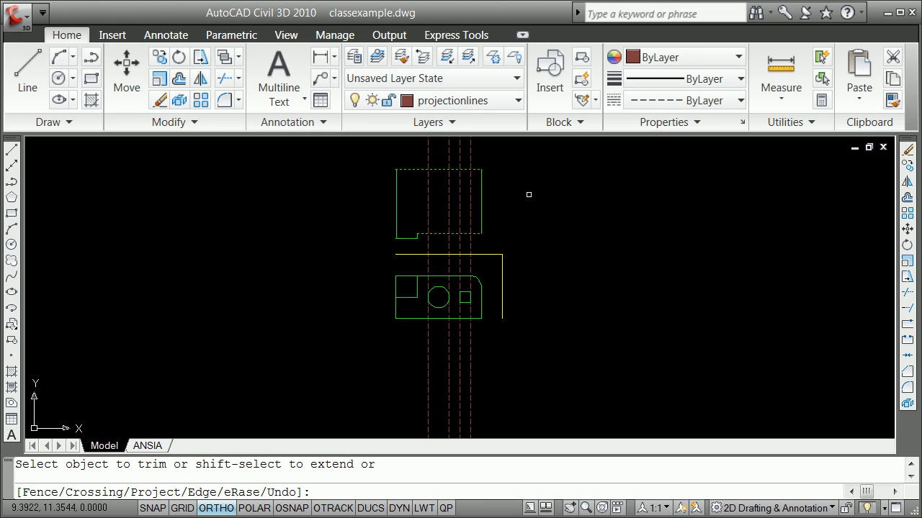
text(f)
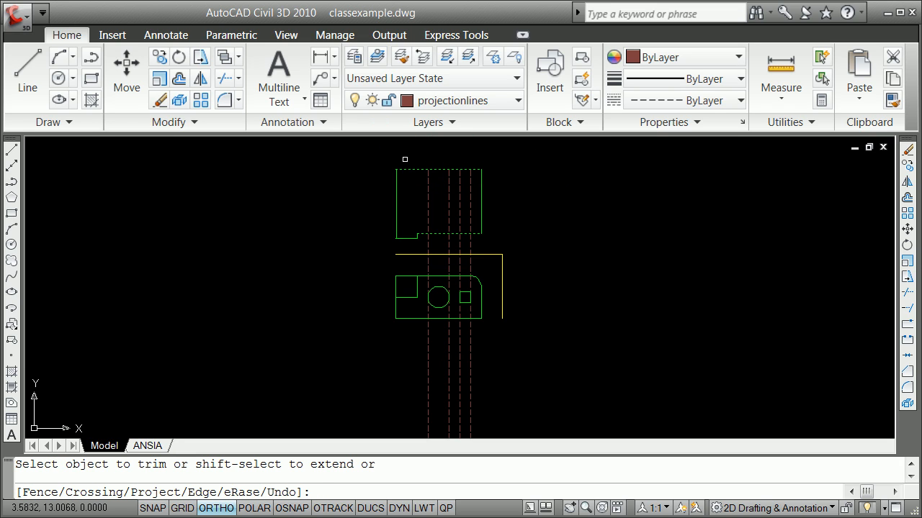
text(f)
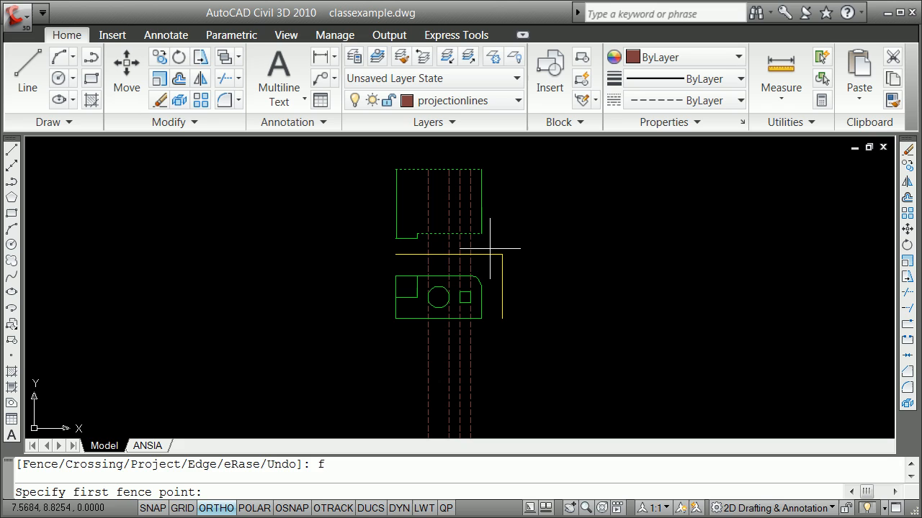
click(420, 250)
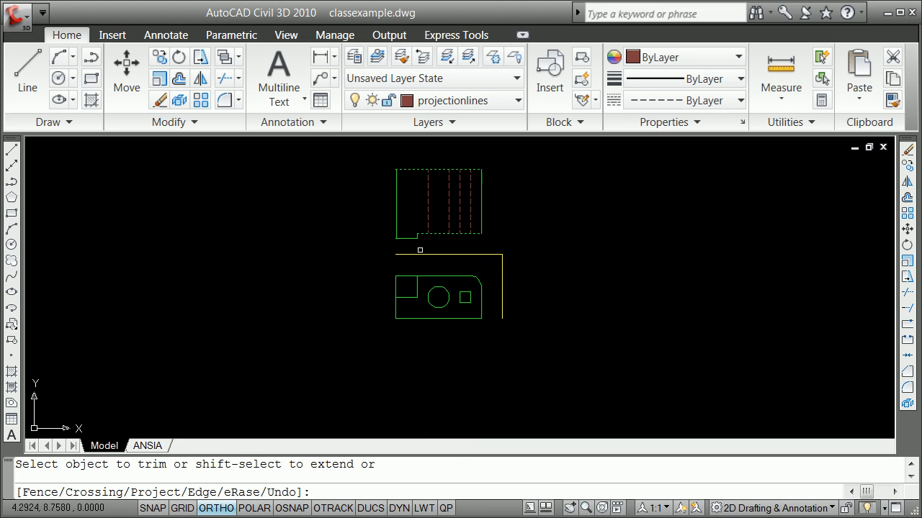
key(Escape)
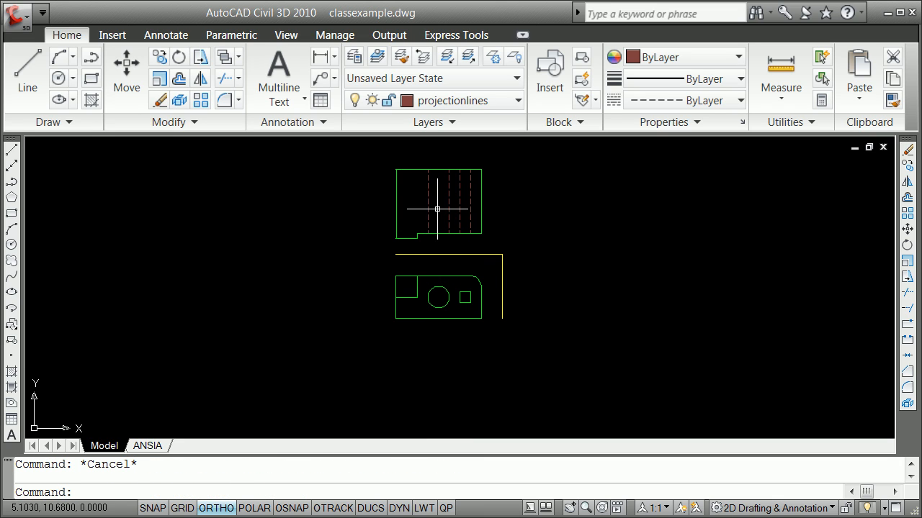
click(437, 210)
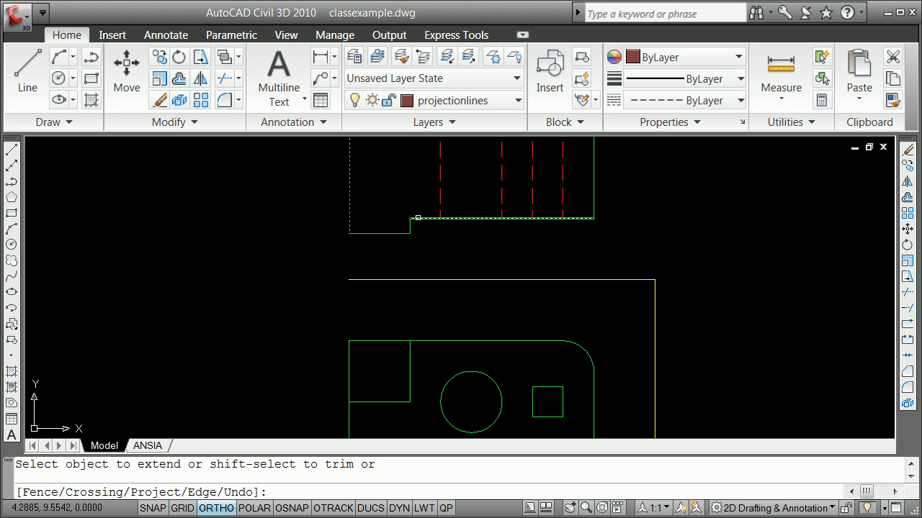
Break the top view's bottom edge at the notch-corner intersection using @ for the second point
text(brea)
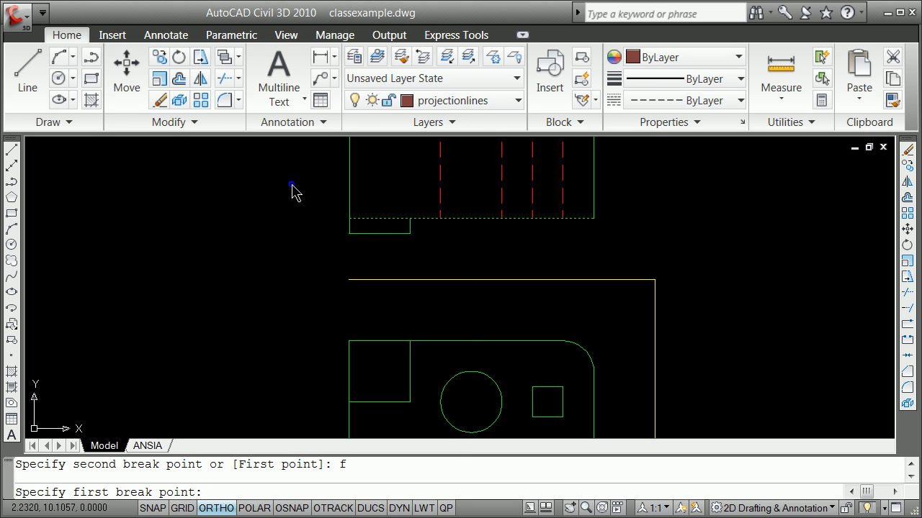
mouse_move(366, 270)
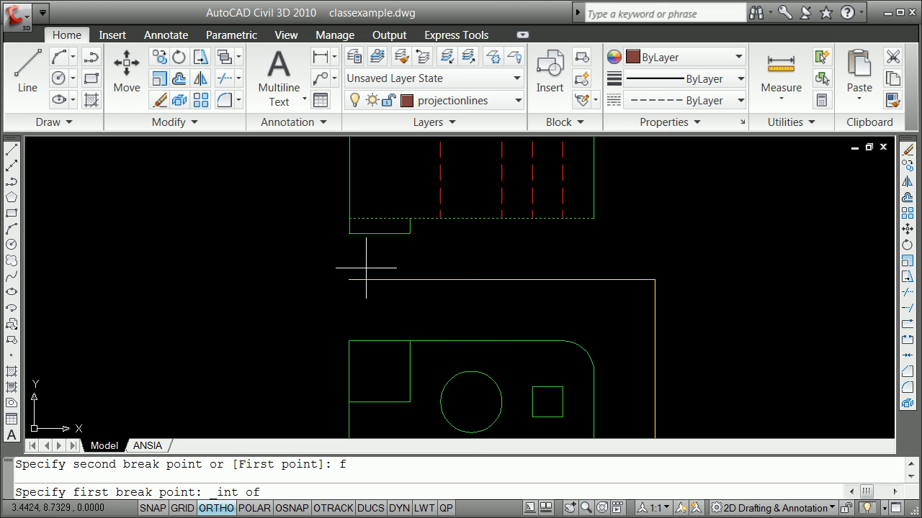
click(406, 217)
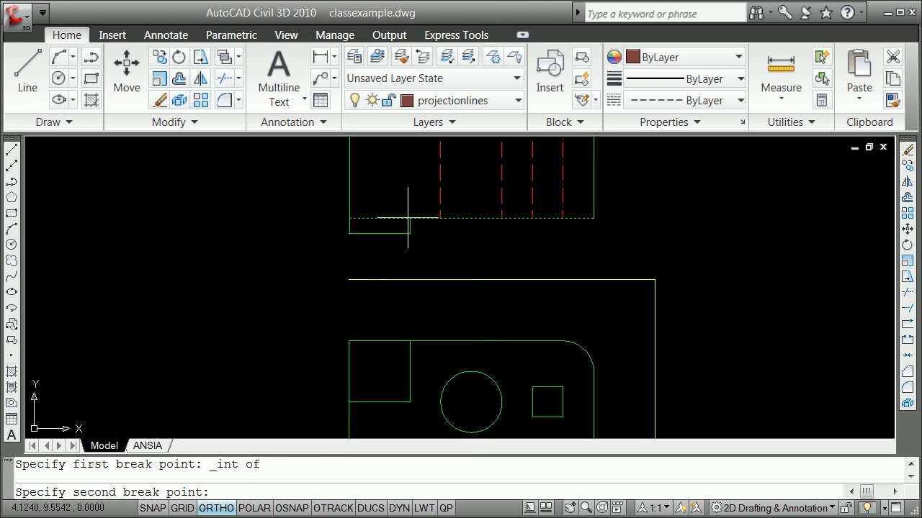
click(406, 217)
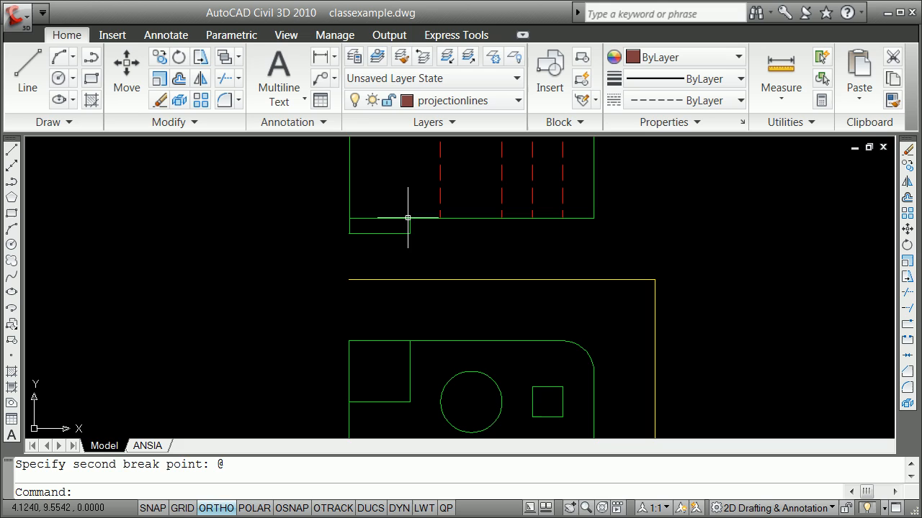
mouse_move(403, 237)
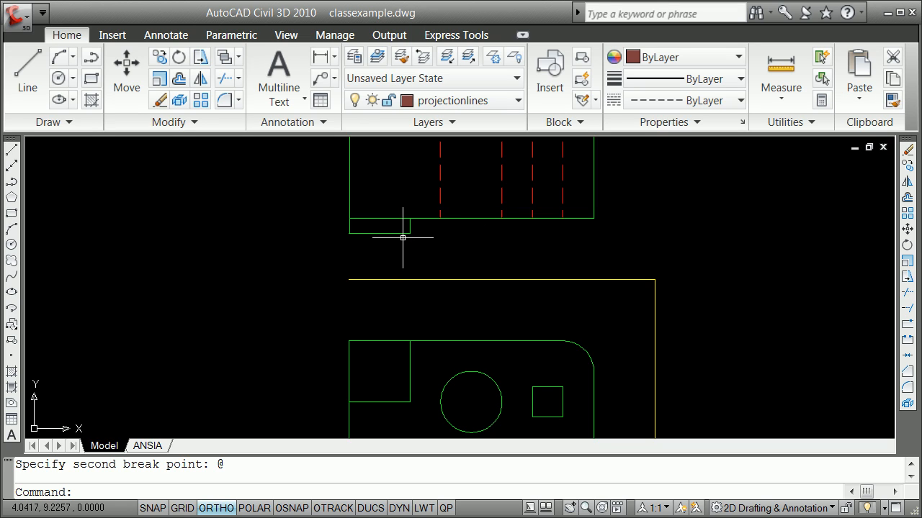
mouse_move(391, 219)
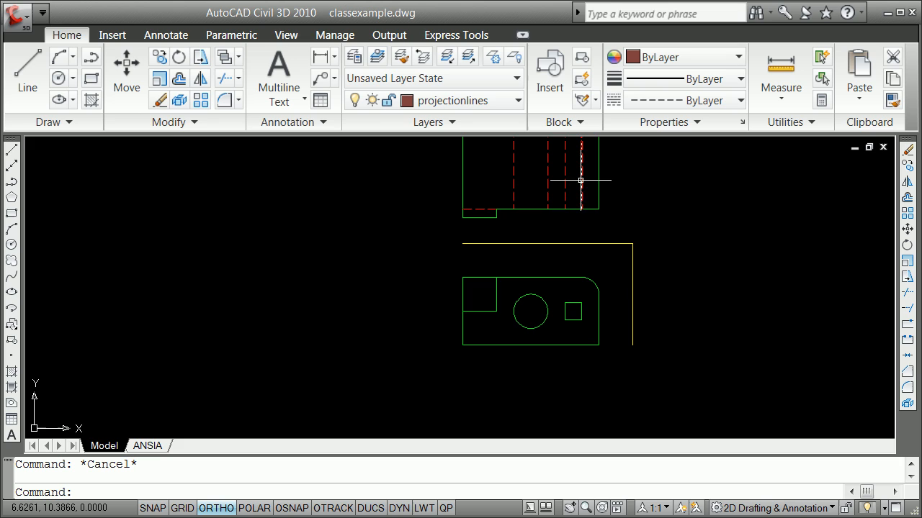
mouse_move(582, 178)
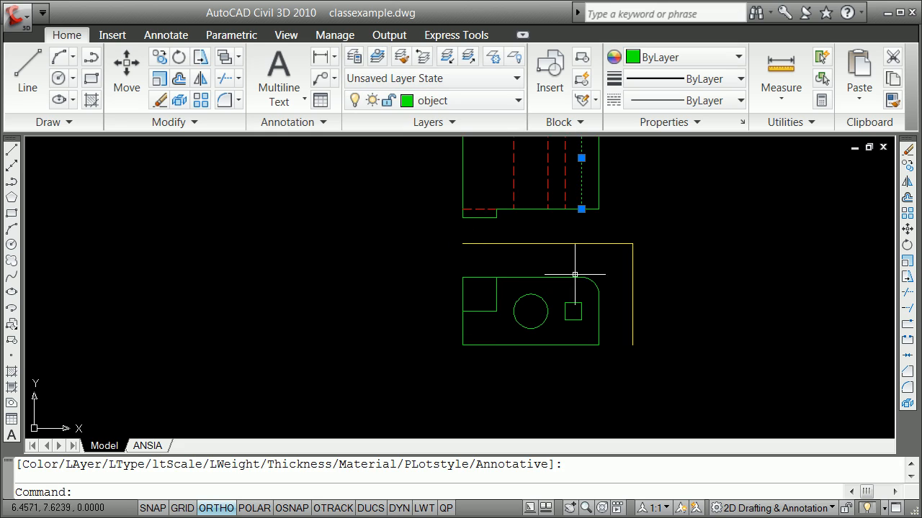
mouse_move(583, 310)
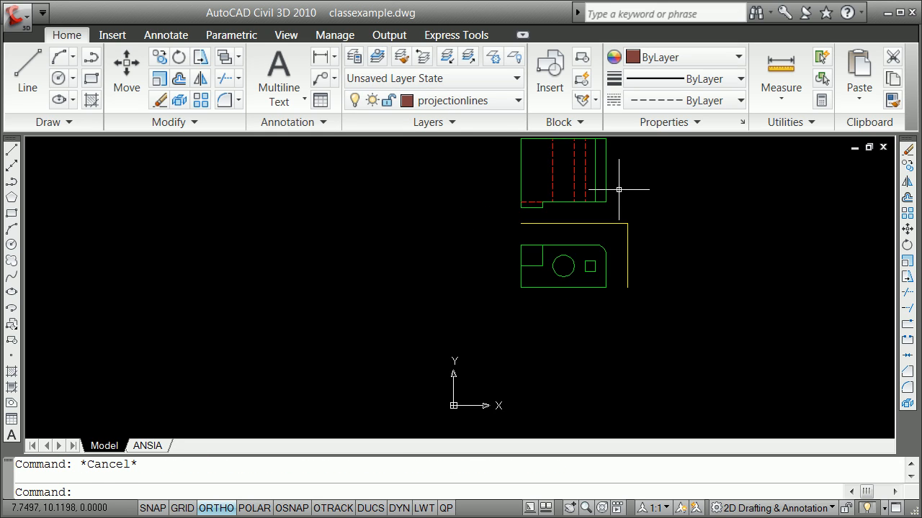
Grip-rotate a copy of the fold line about its corner to start the 45° diagonal fold line
scroll(up, 3)
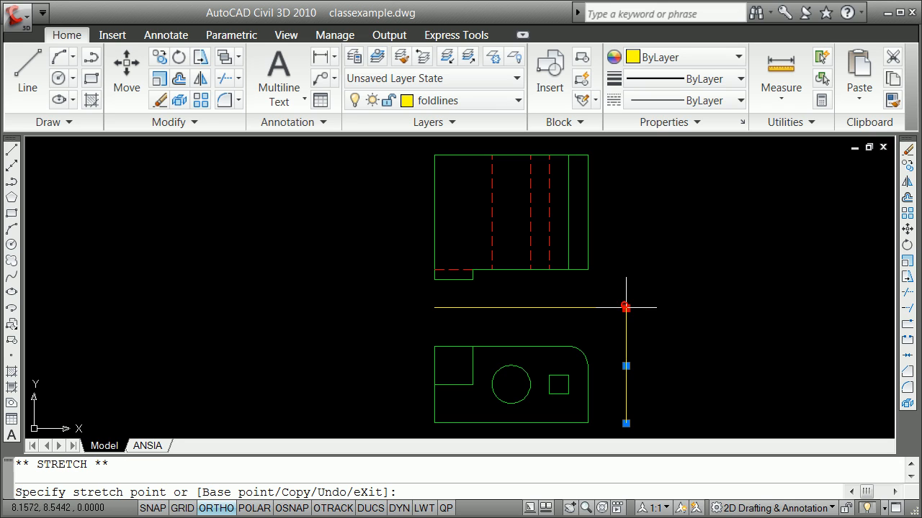
click(625, 306)
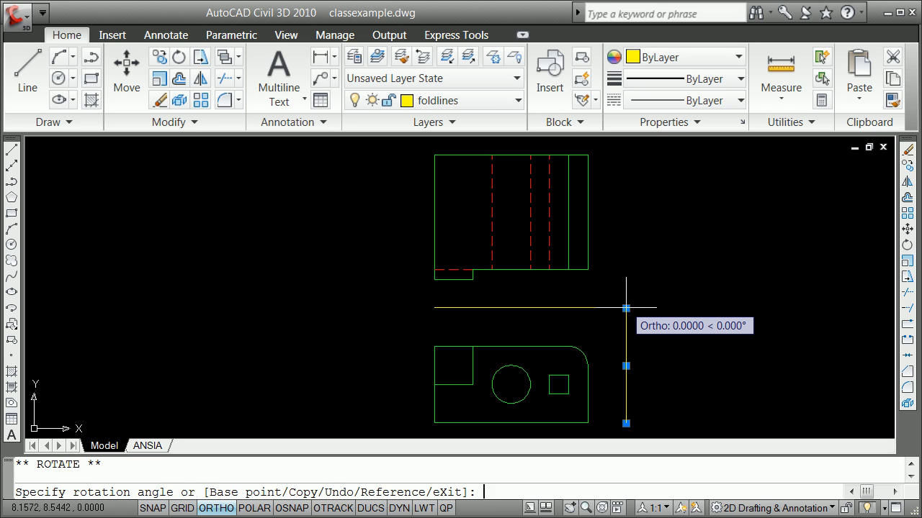
click(625, 309)
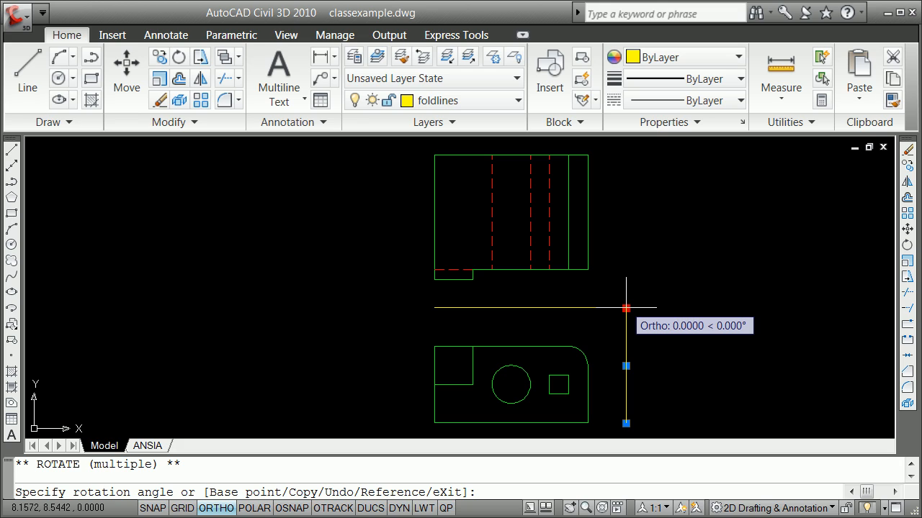
mouse_move(707, 229)
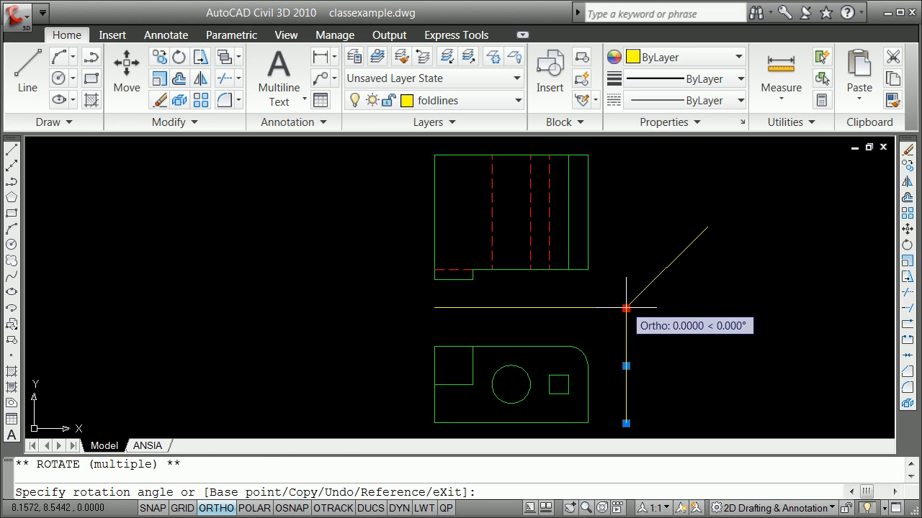
key(Escape)
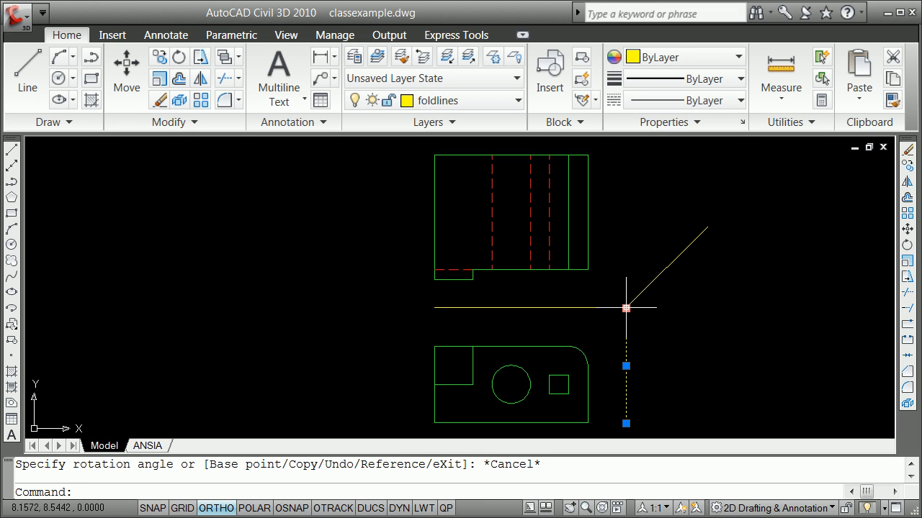